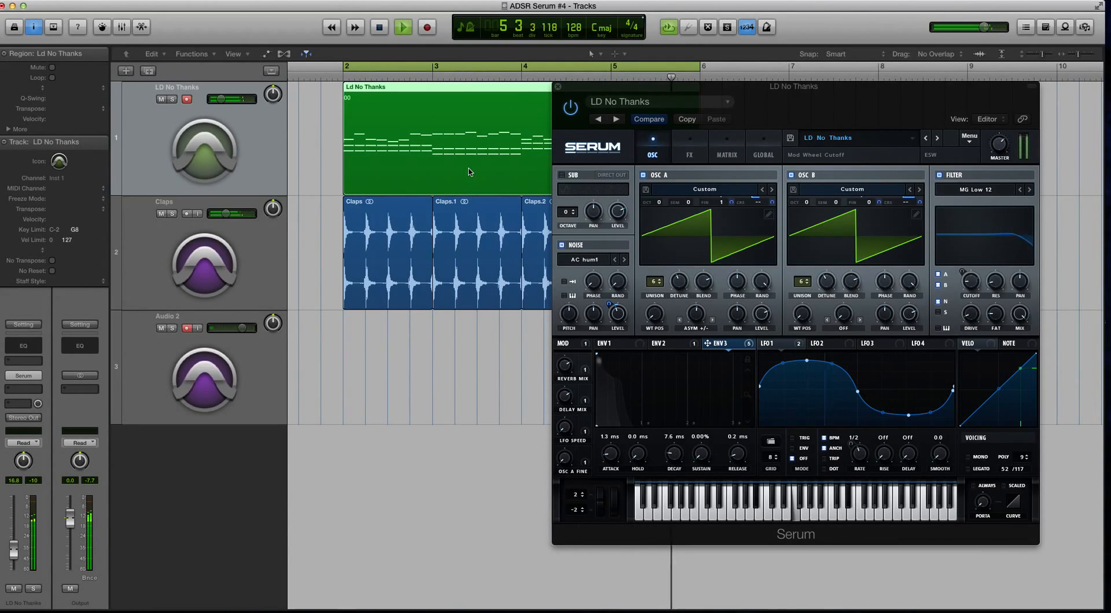
Duplicate the LD No Thanks track, mute the copy, and close the Serum editor
click(378, 28)
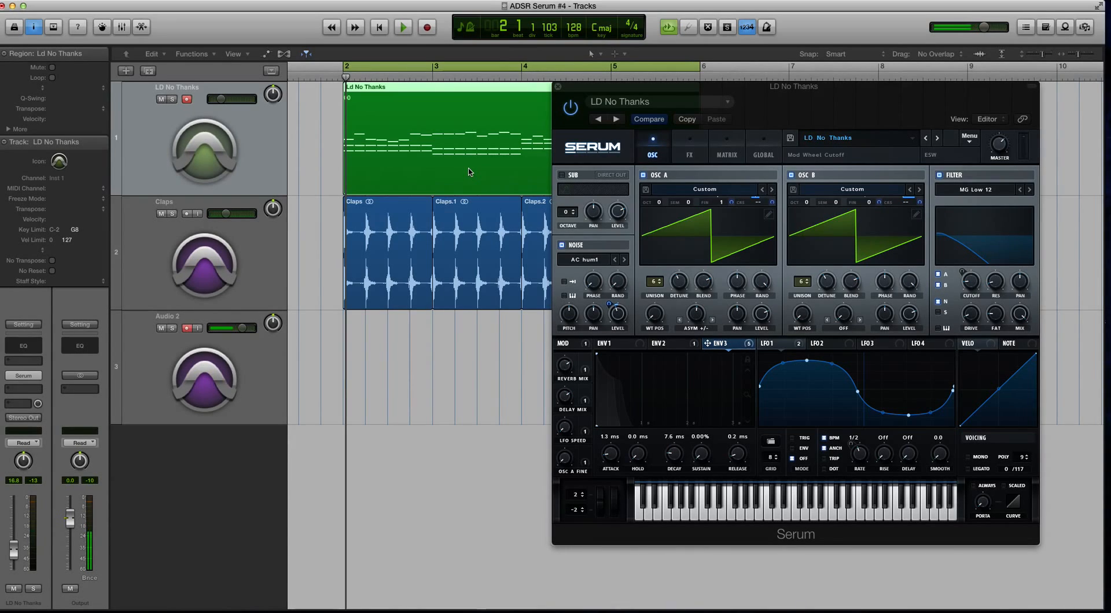
mouse_move(613, 103)
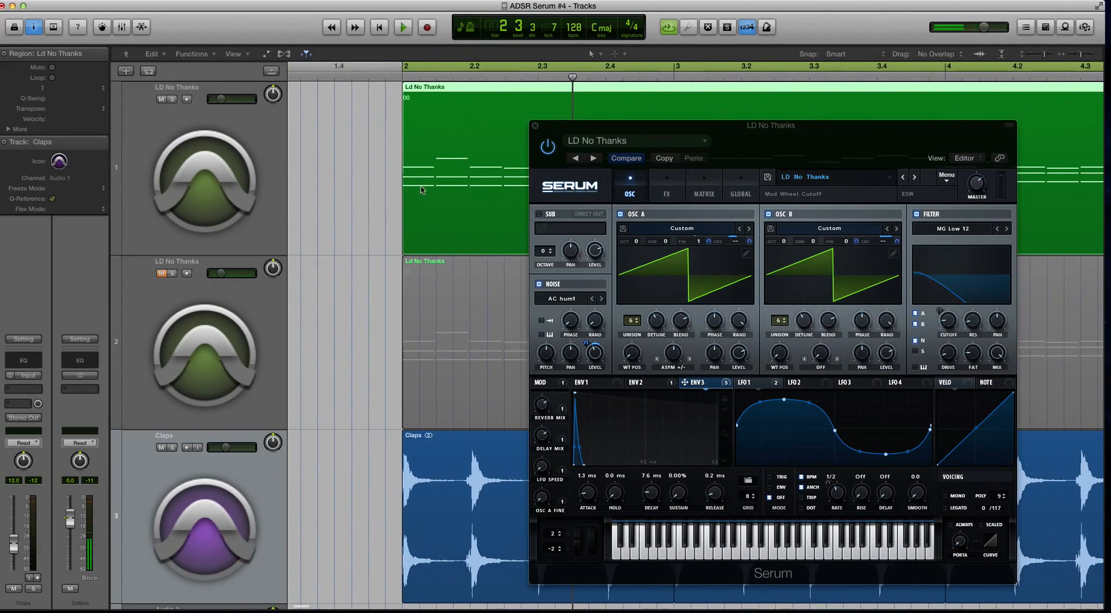
click(472, 77)
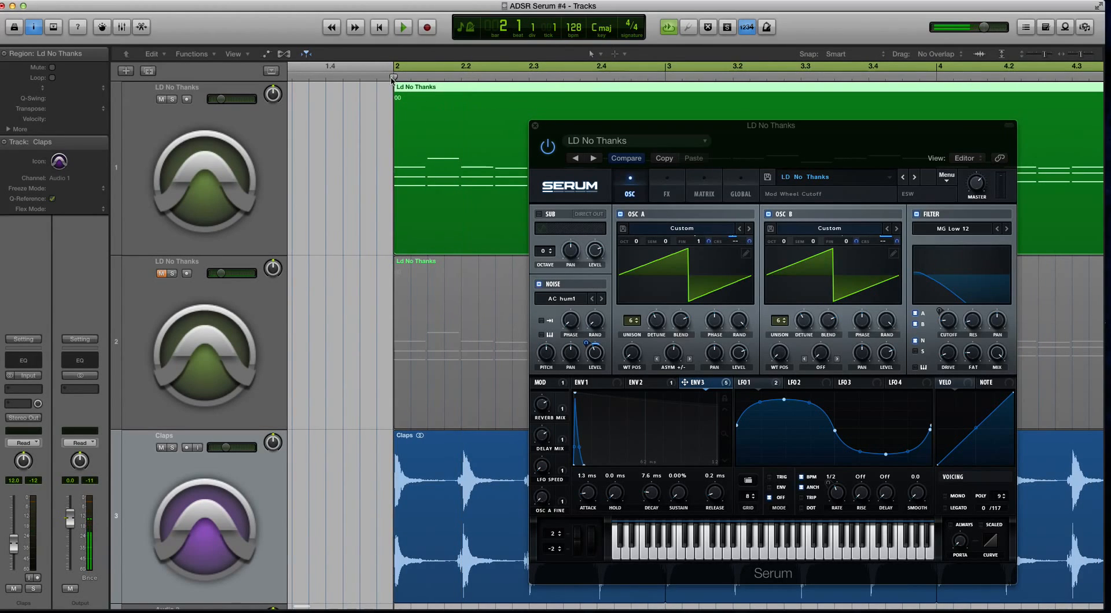
click(535, 126)
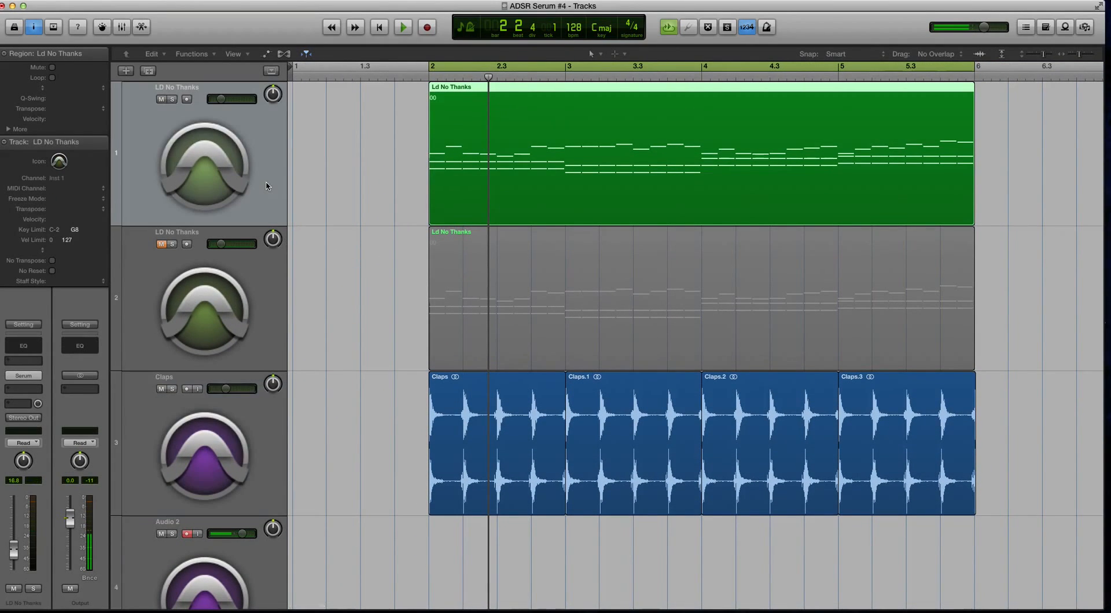
mouse_move(275, 316)
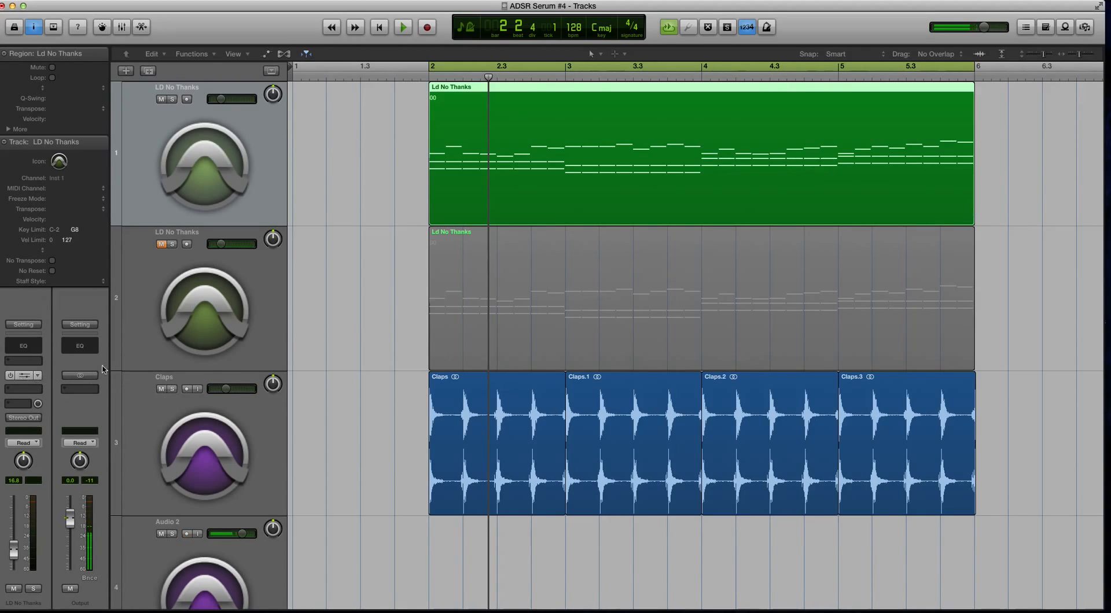
Audition the duplicate lead and give its Serum noise oscillator the BrightWhite sample
click(23, 375)
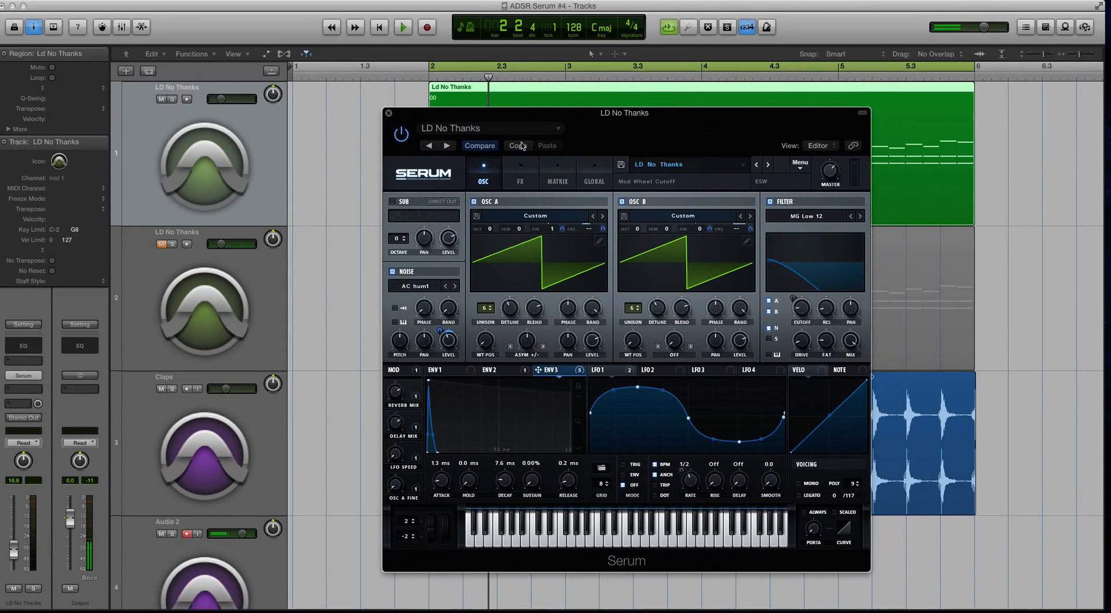
mouse_move(615, 276)
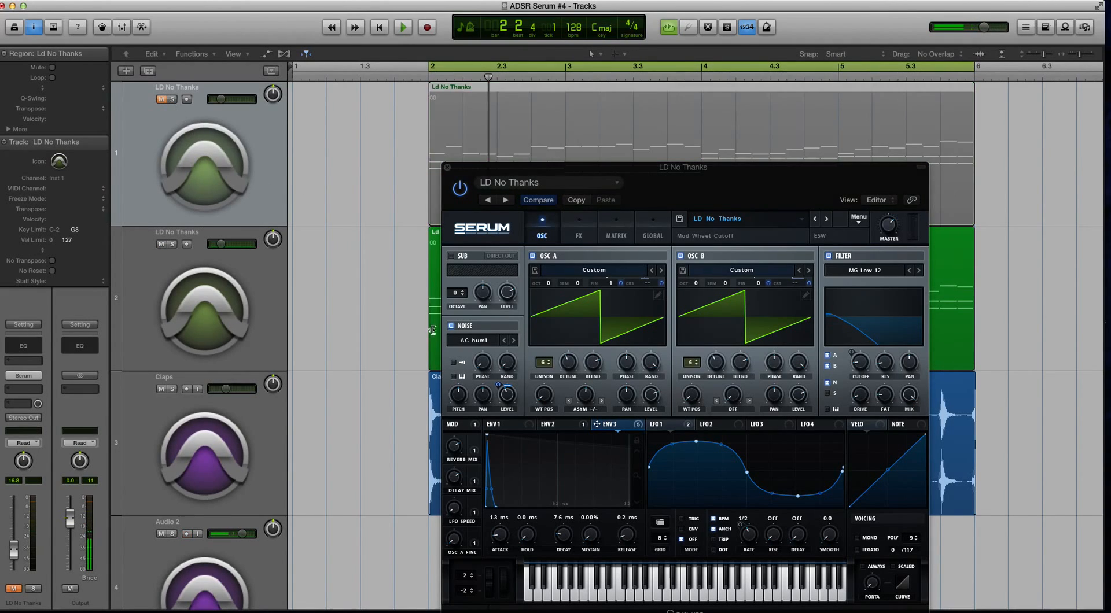
click(402, 27)
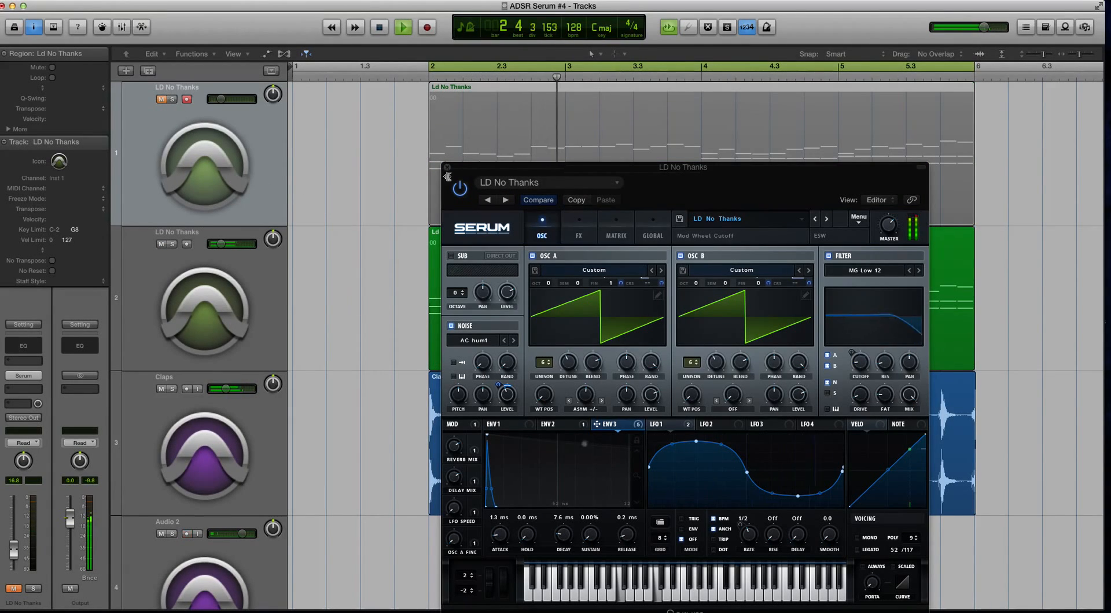
click(447, 170)
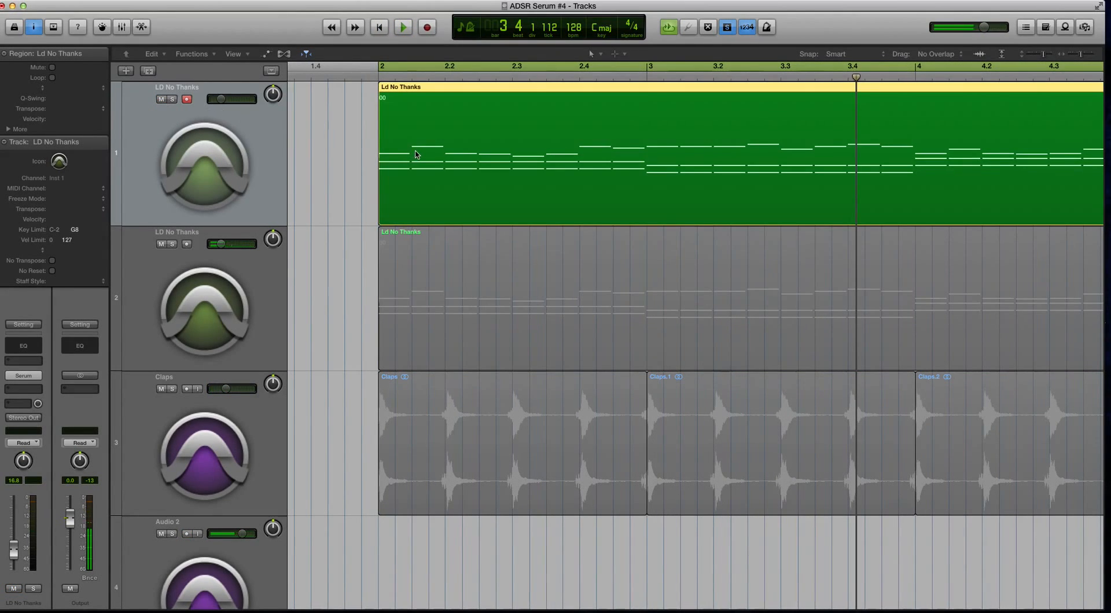
click(401, 26)
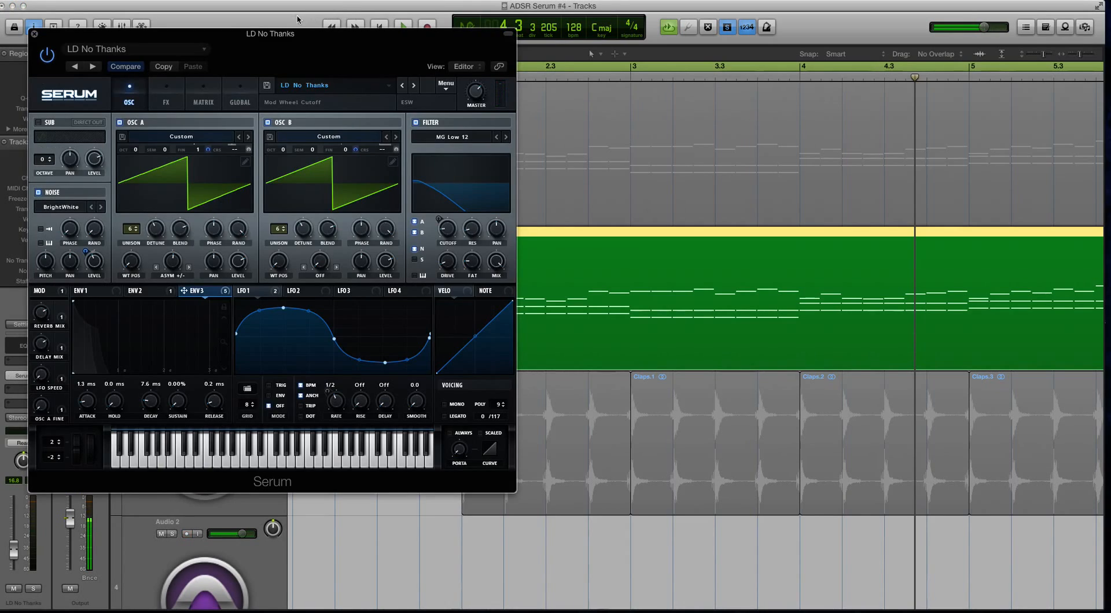
drag(269, 34, 671, 139)
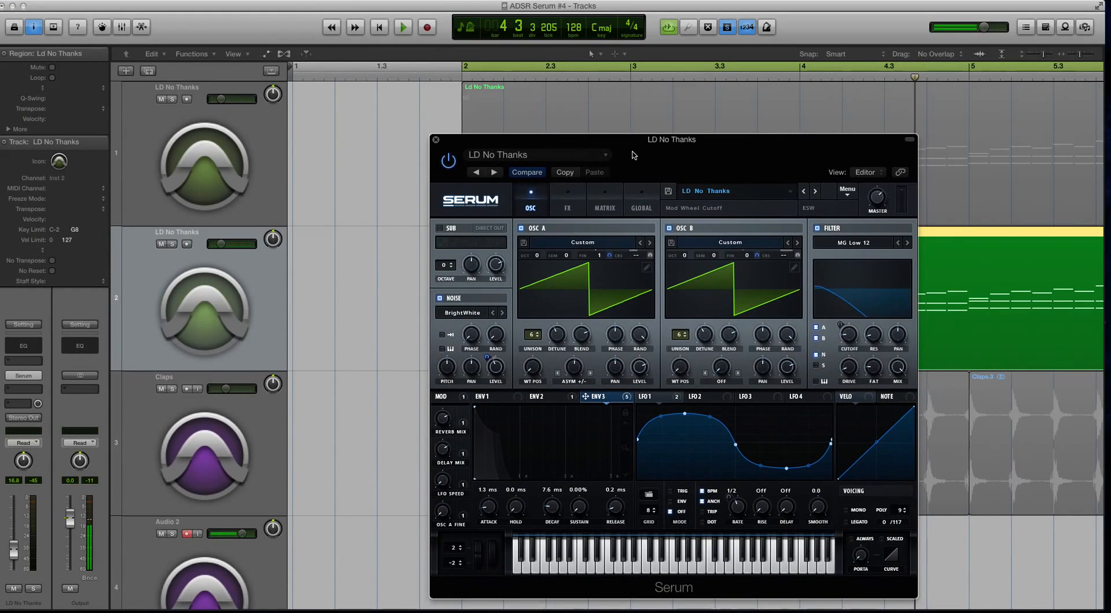
mouse_move(377, 227)
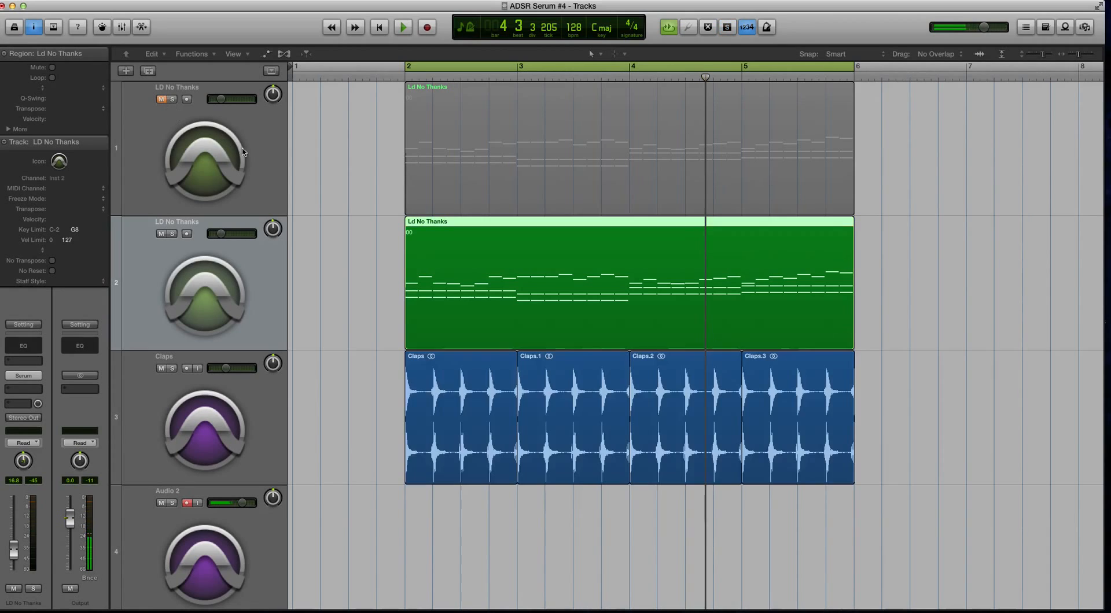
Start playback, reopen the duplicate's Serum, and inspect the ENV1 and ENV3 envelopes
click(401, 27)
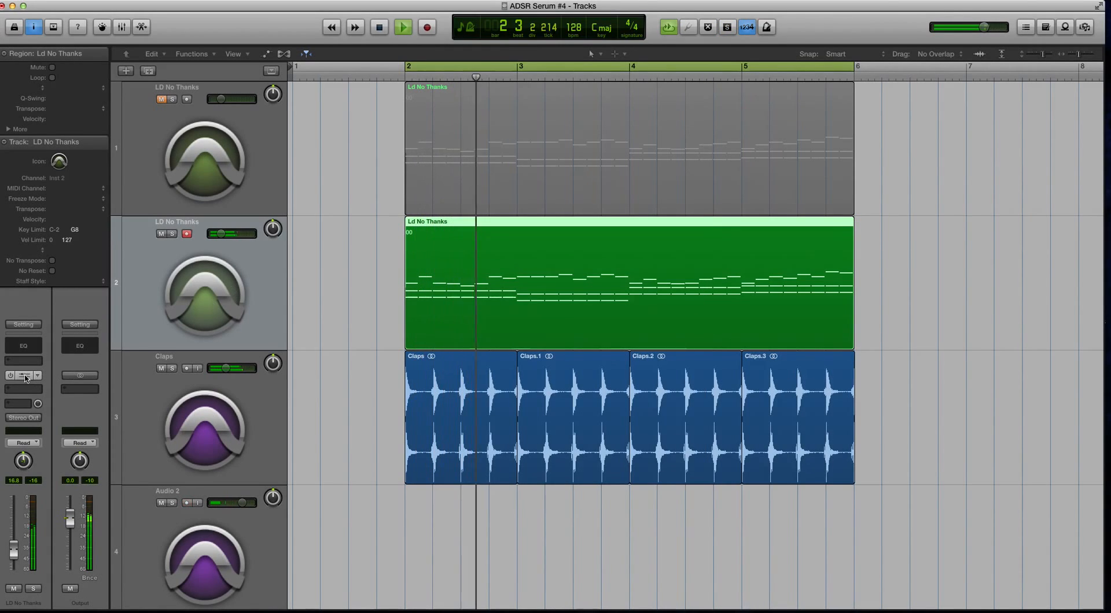
click(23, 375)
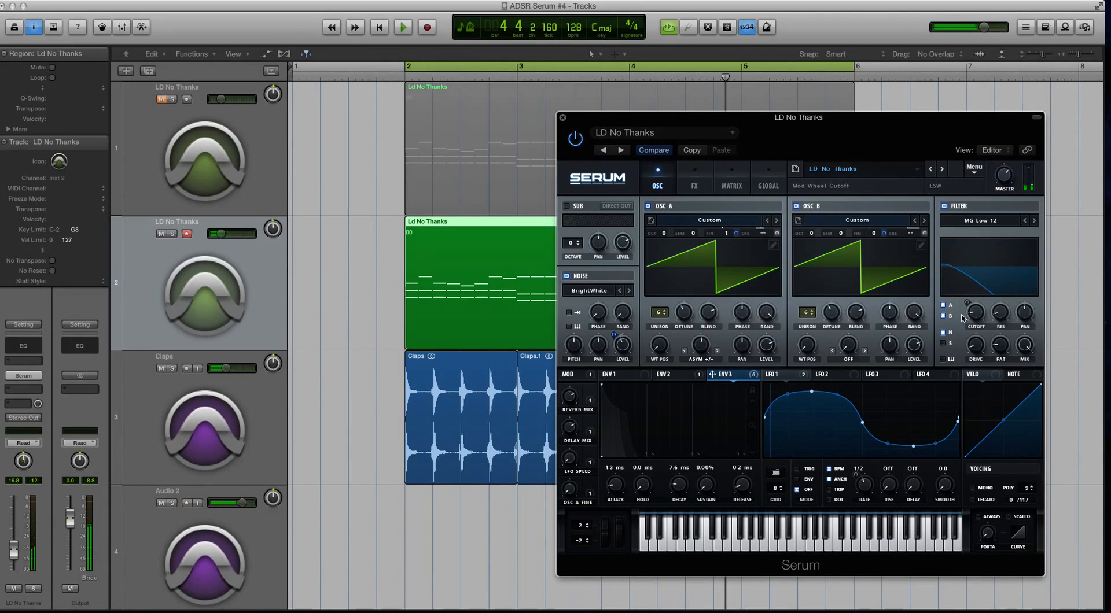
mouse_move(950, 315)
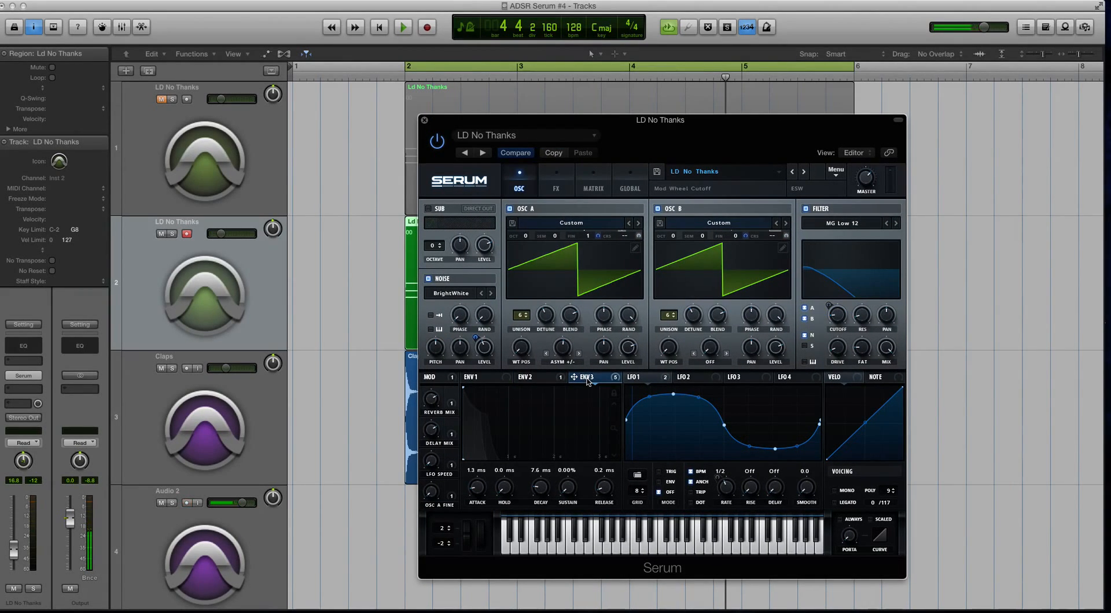
click(474, 376)
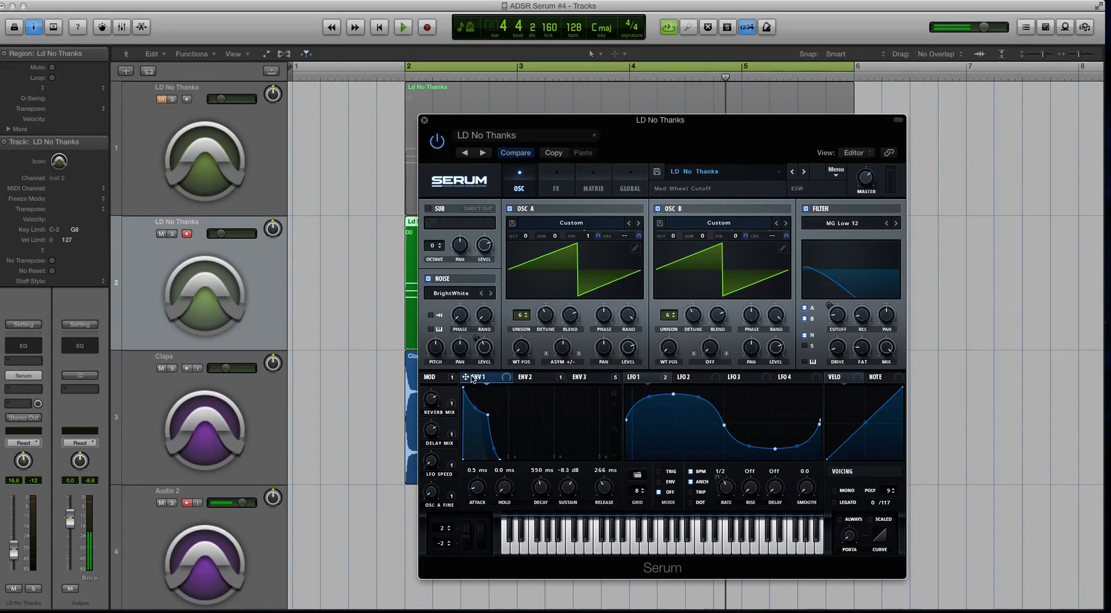
mouse_move(542, 379)
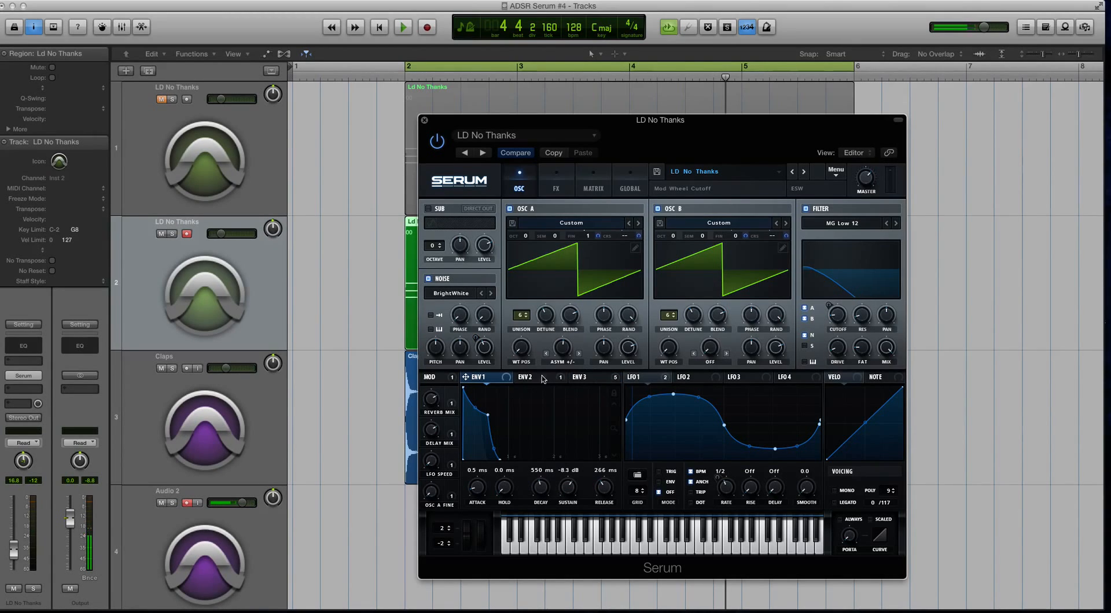
click(580, 377)
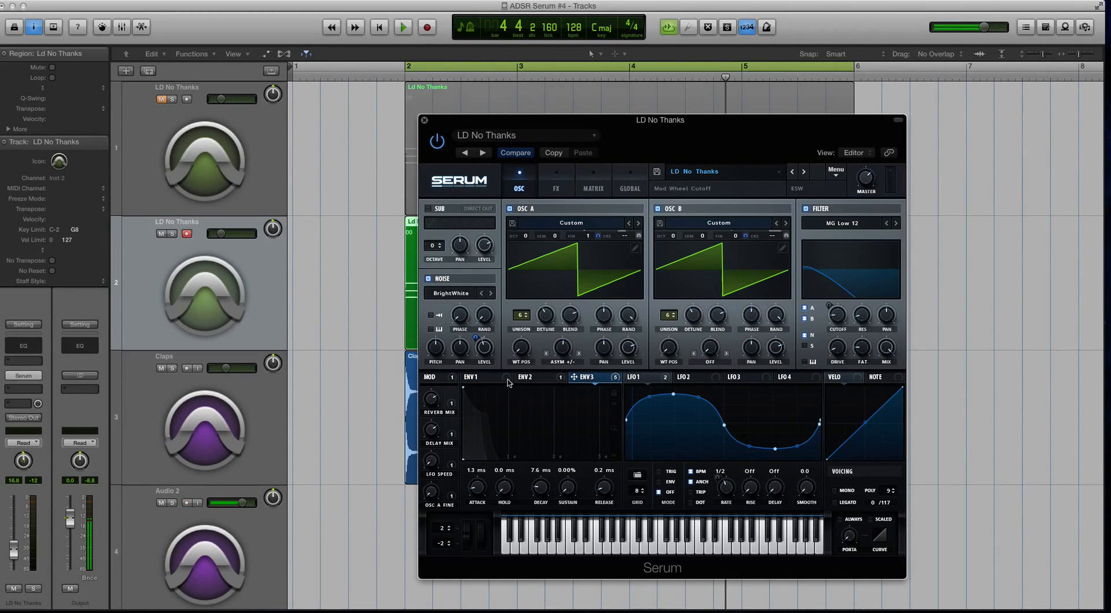
click(526, 376)
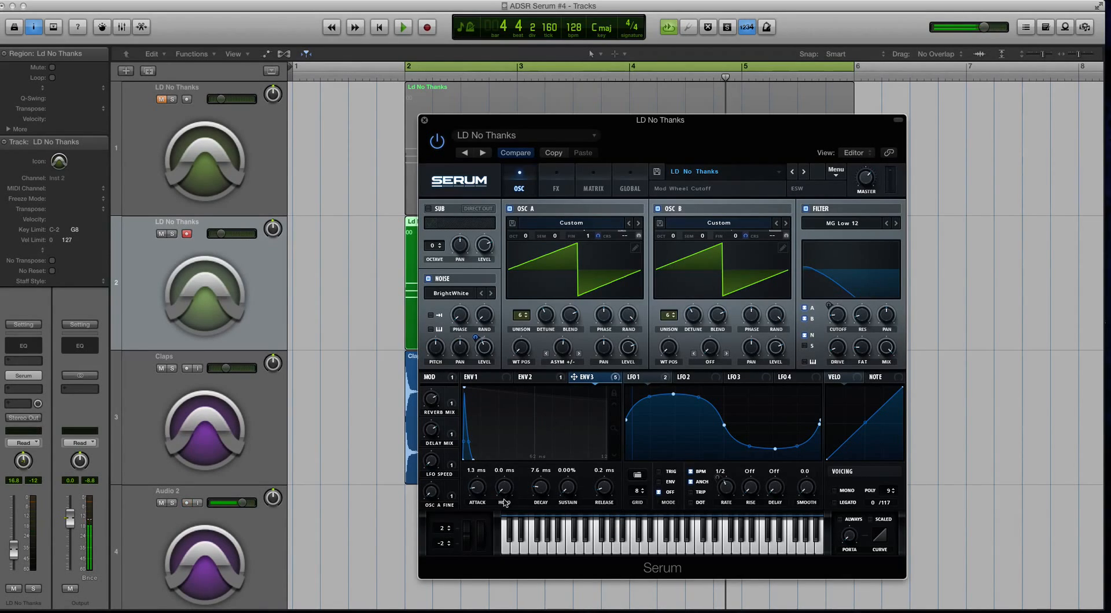
mouse_move(476, 487)
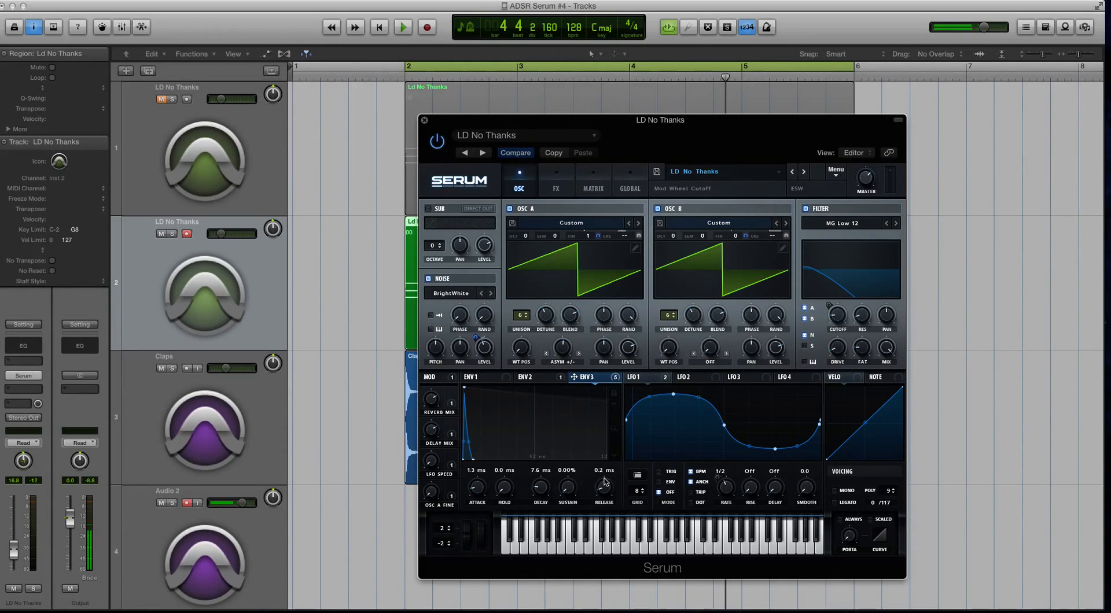
mouse_move(482, 487)
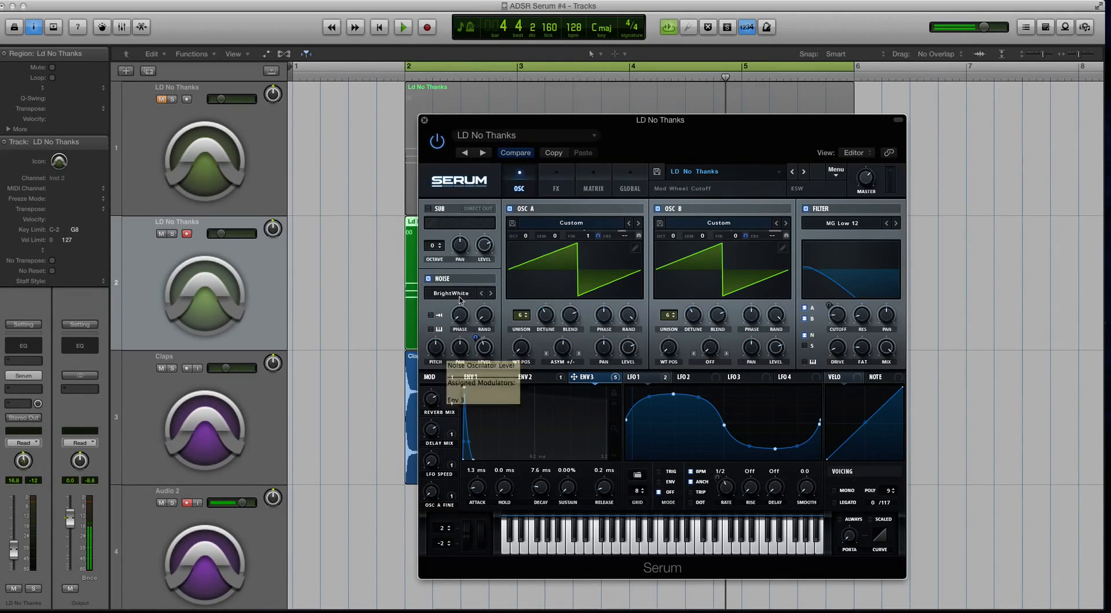
mouse_move(476, 338)
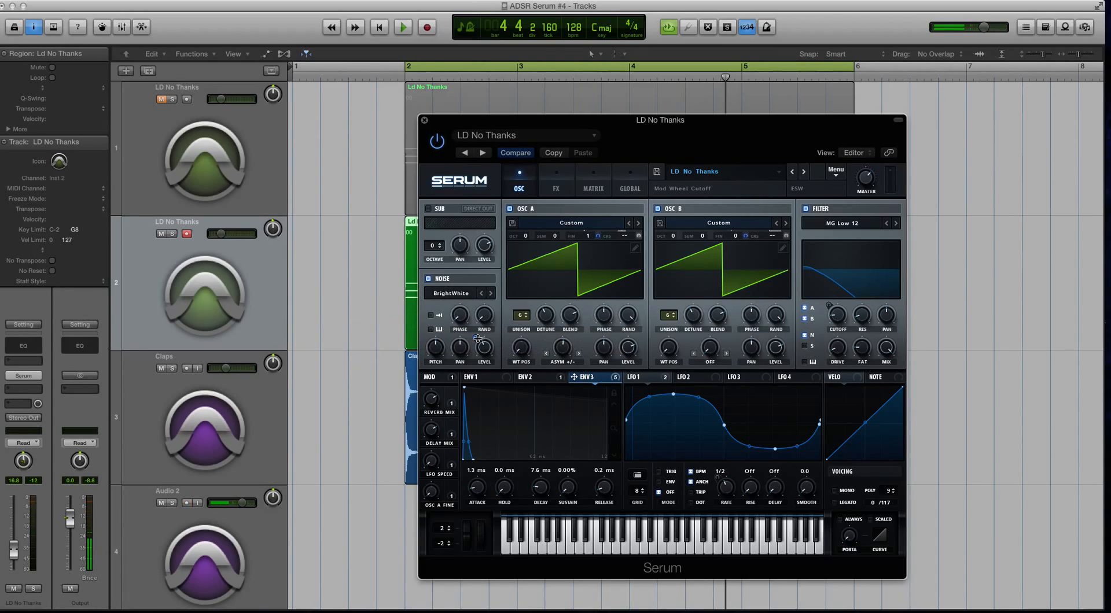
Lower the ENV3 modulation ring on Serum's Noise Level knob from 16 to 13
right_click(484, 347)
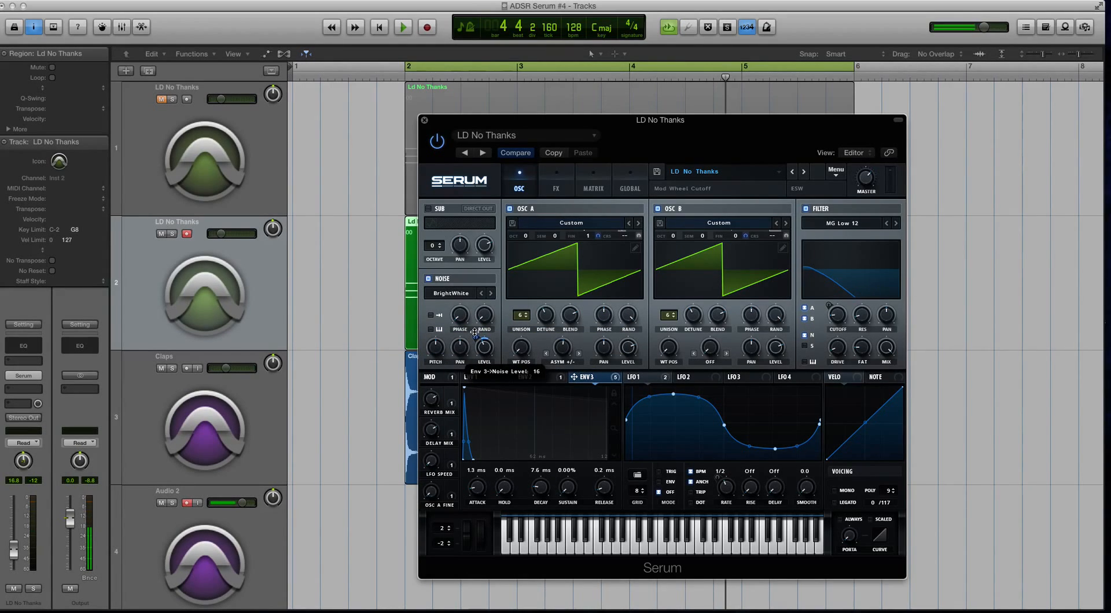
drag(476, 334, 477, 344)
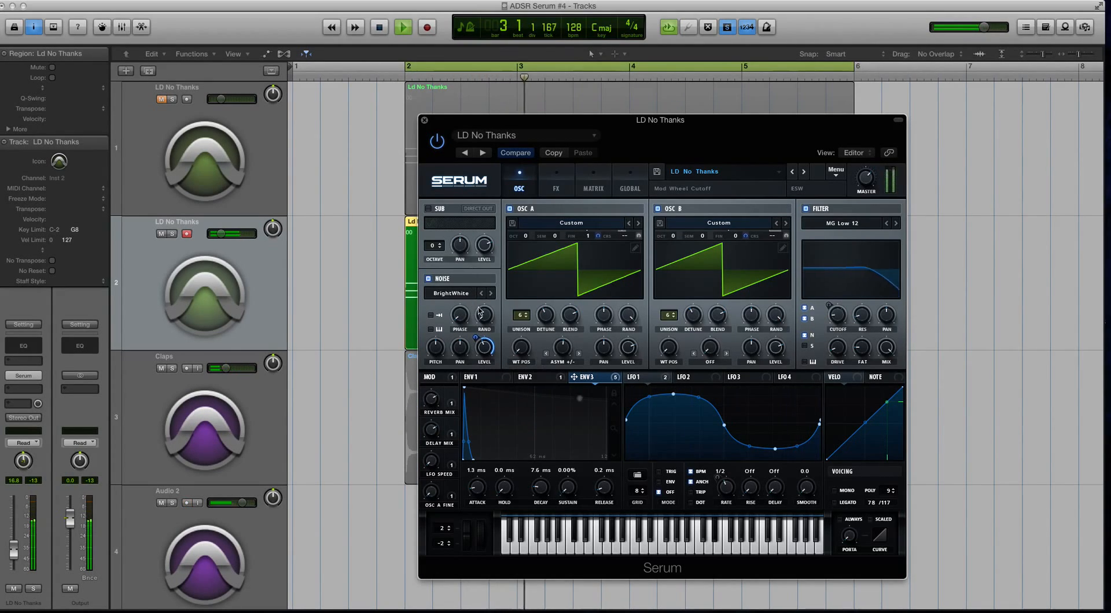
mouse_move(483, 348)
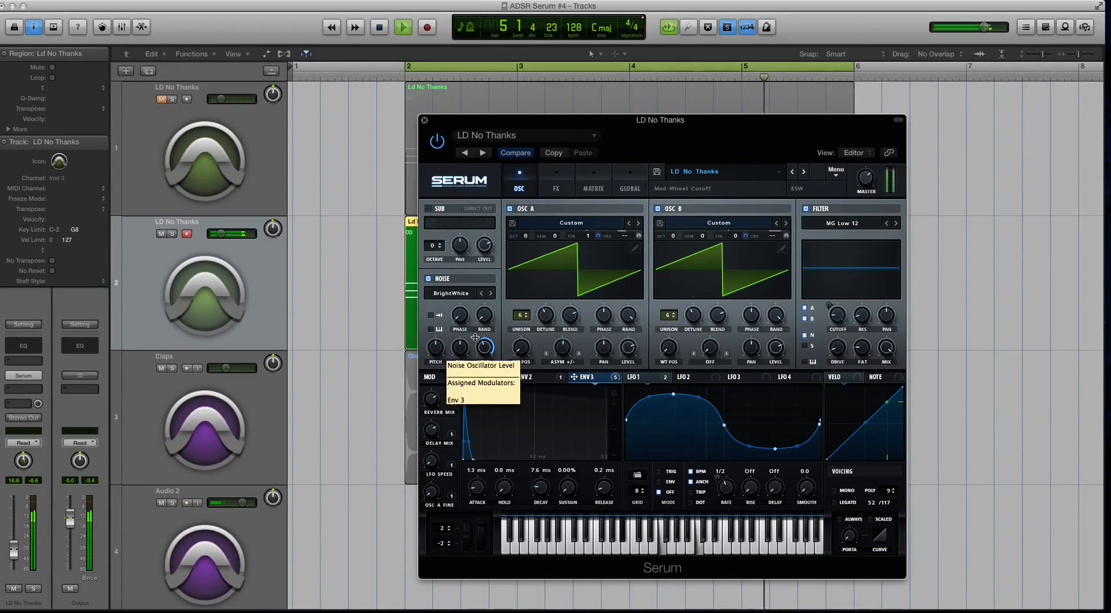
drag(485, 347, 485, 340)
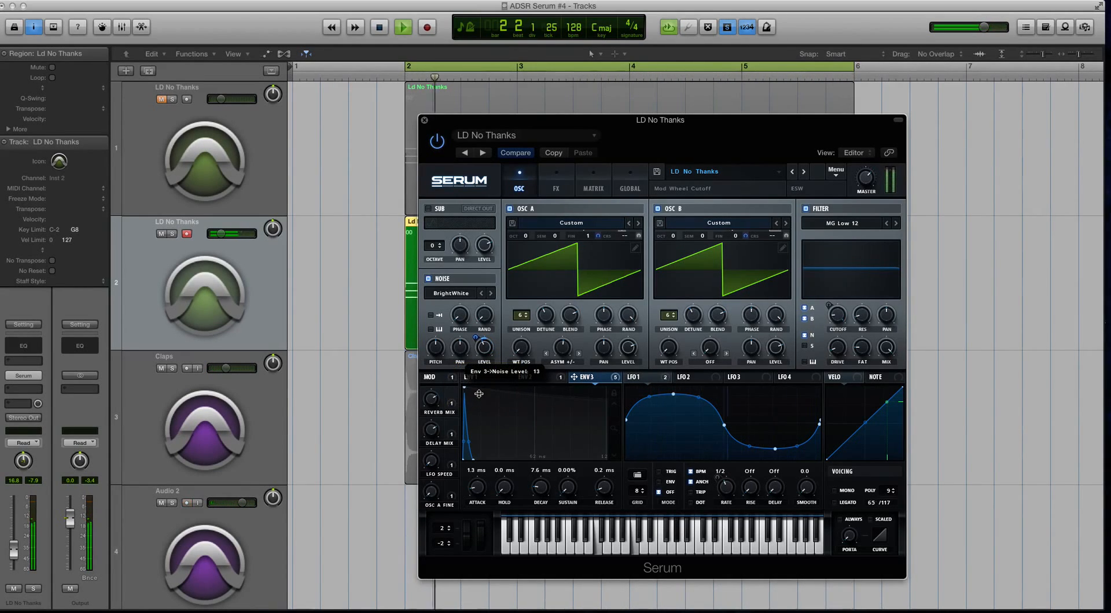
drag(478, 394, 478, 383)
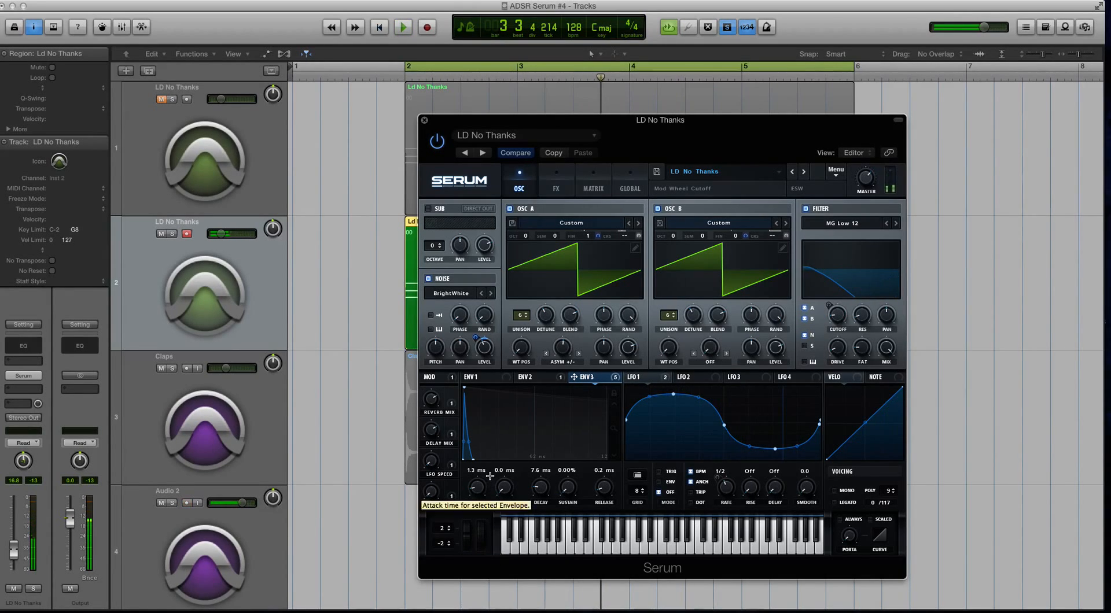
mouse_move(485, 347)
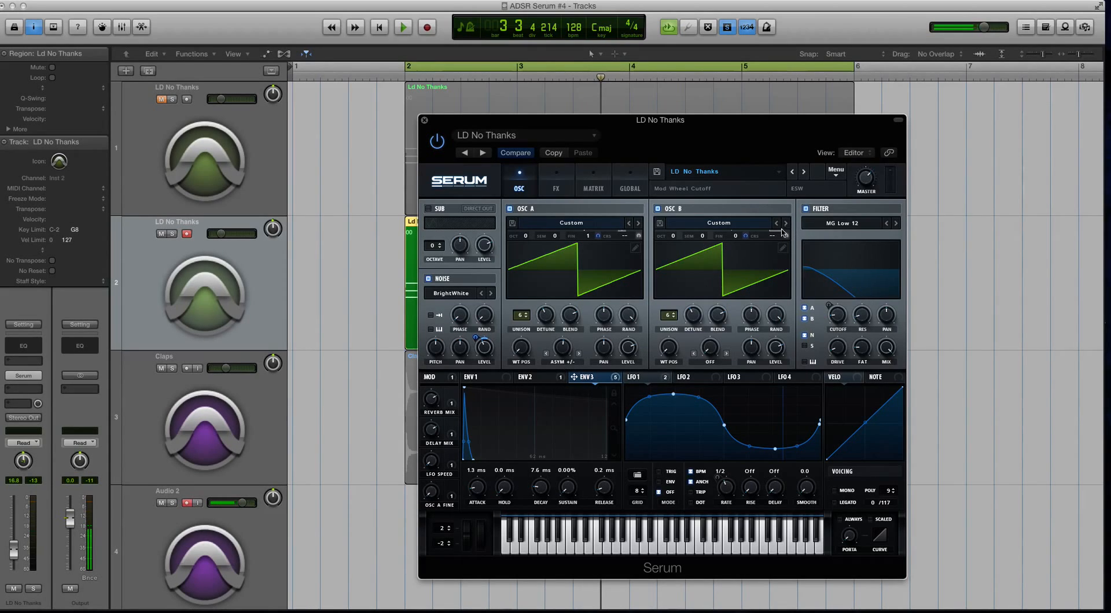
Review Env 3's pitch, compressor and noise routings in Serum's matrix, returning to OSC
right_click(784, 234)
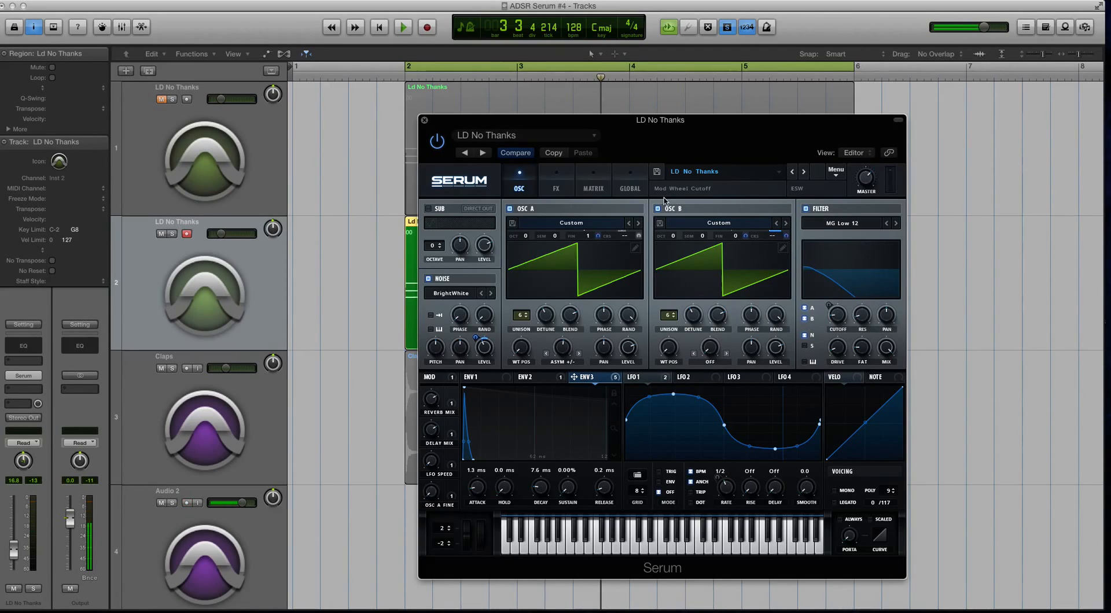
mouse_move(770, 235)
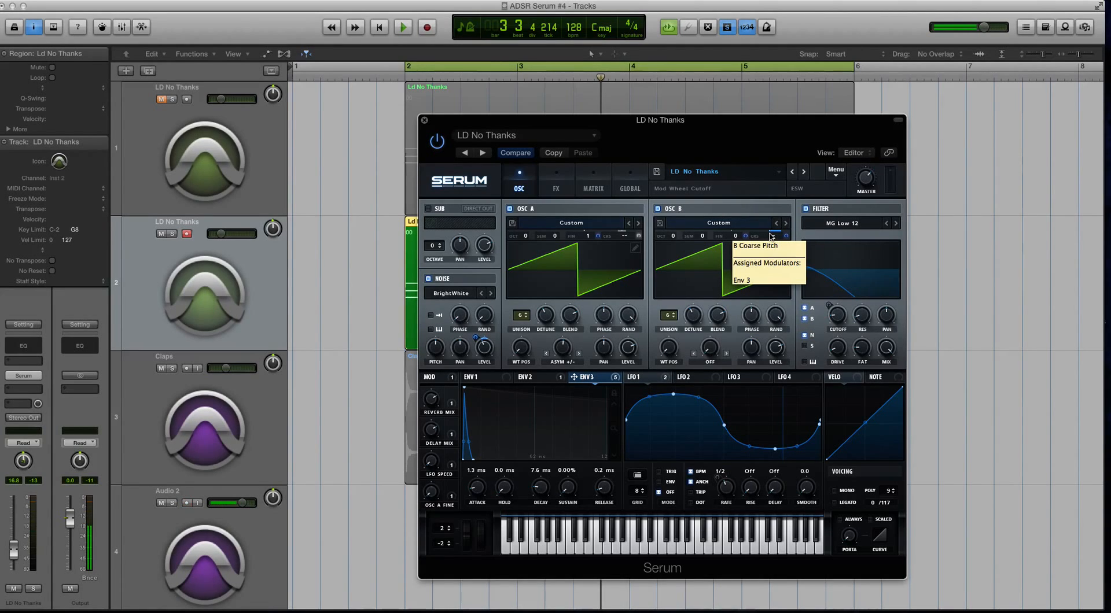
mouse_move(652, 192)
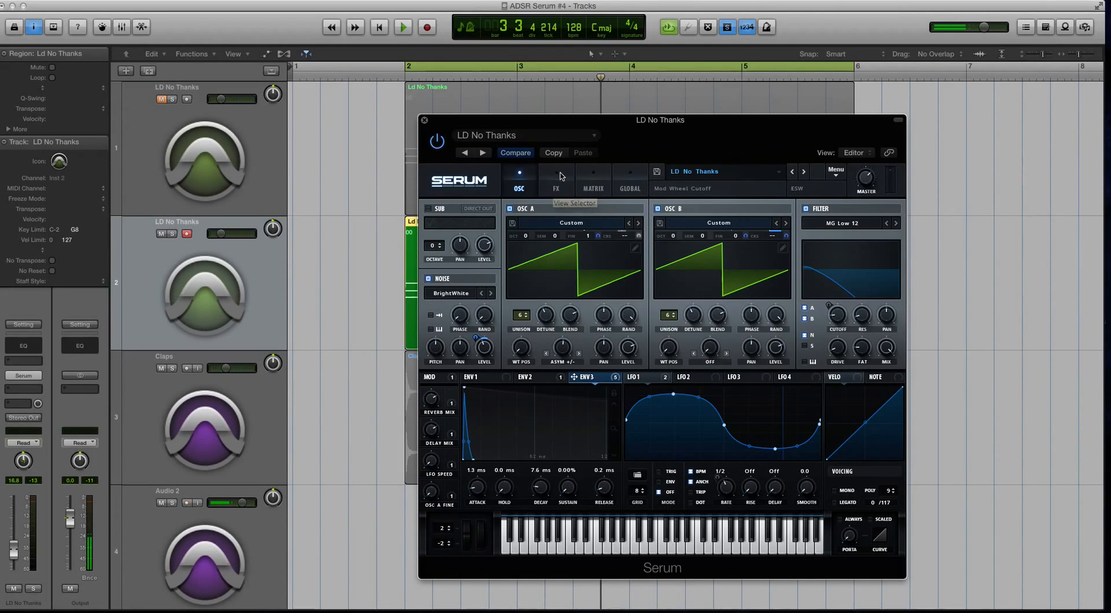
click(593, 183)
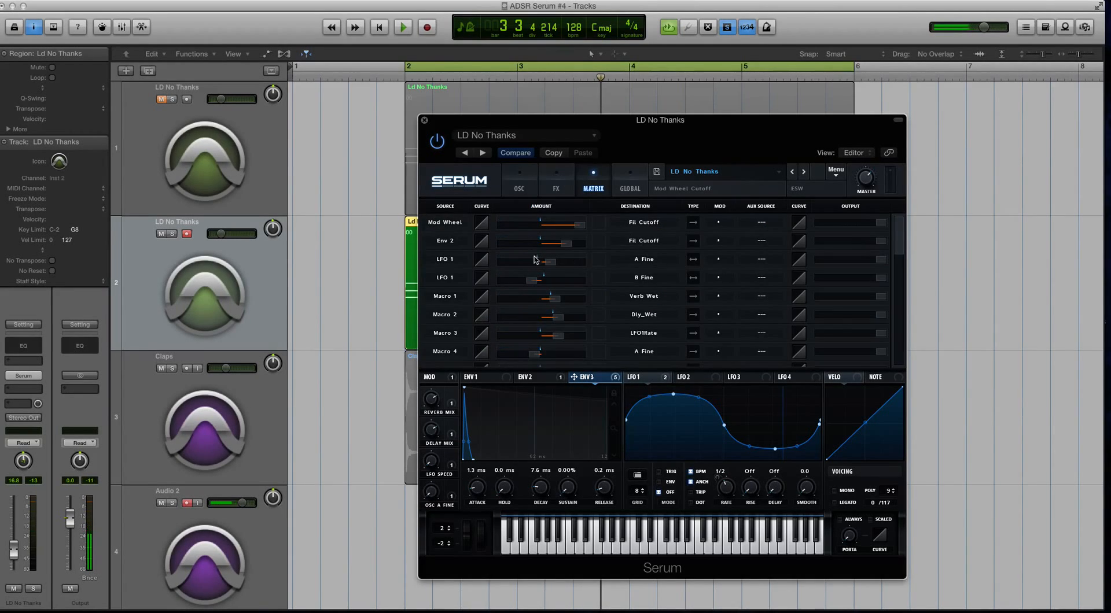
click(518, 179)
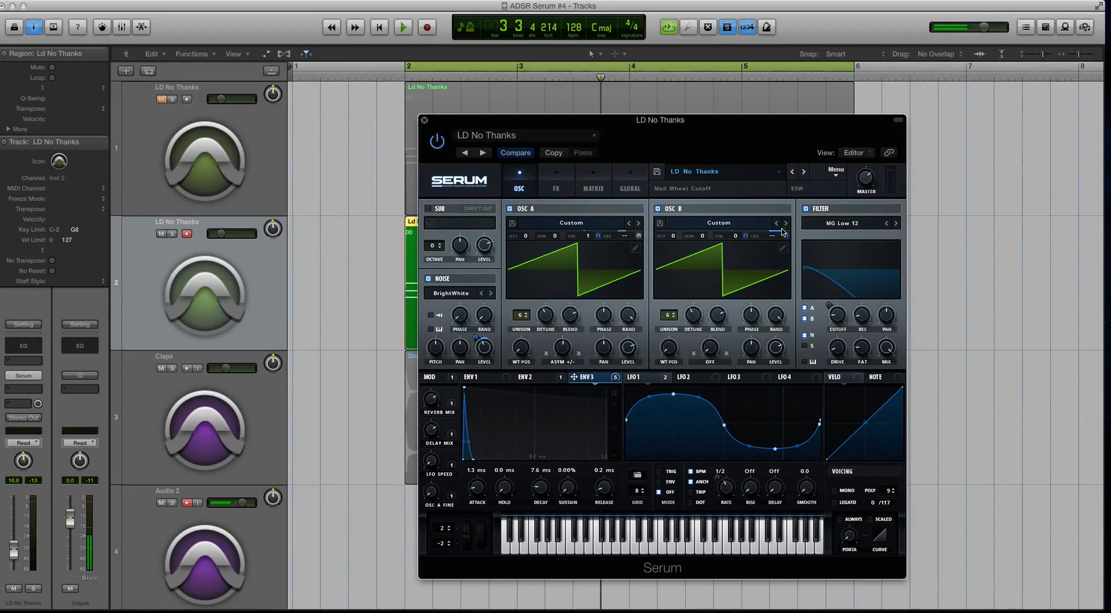
click(556, 179)
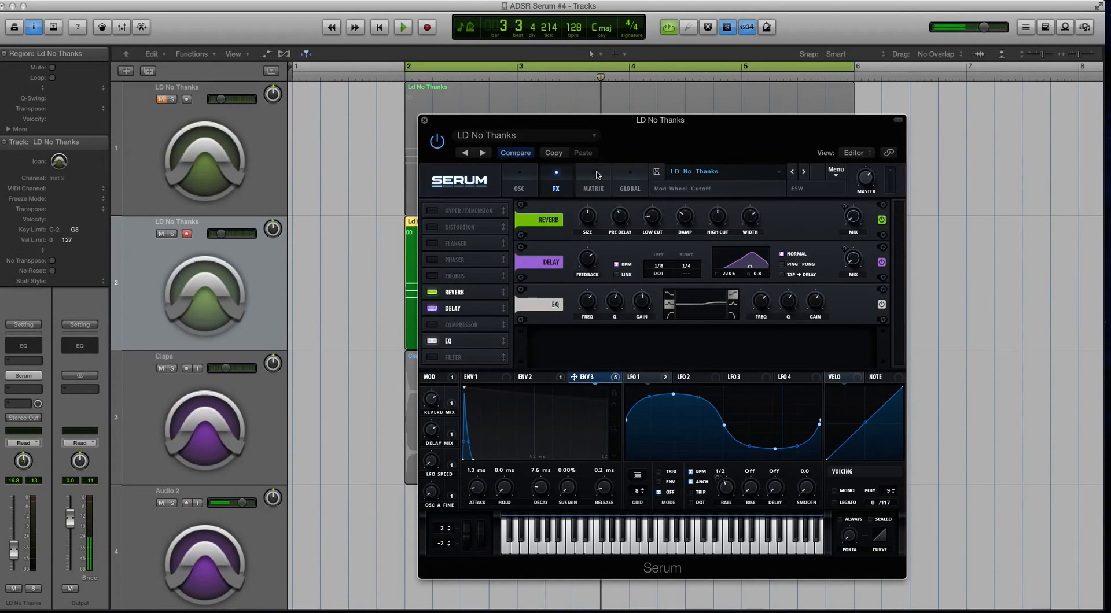
click(592, 180)
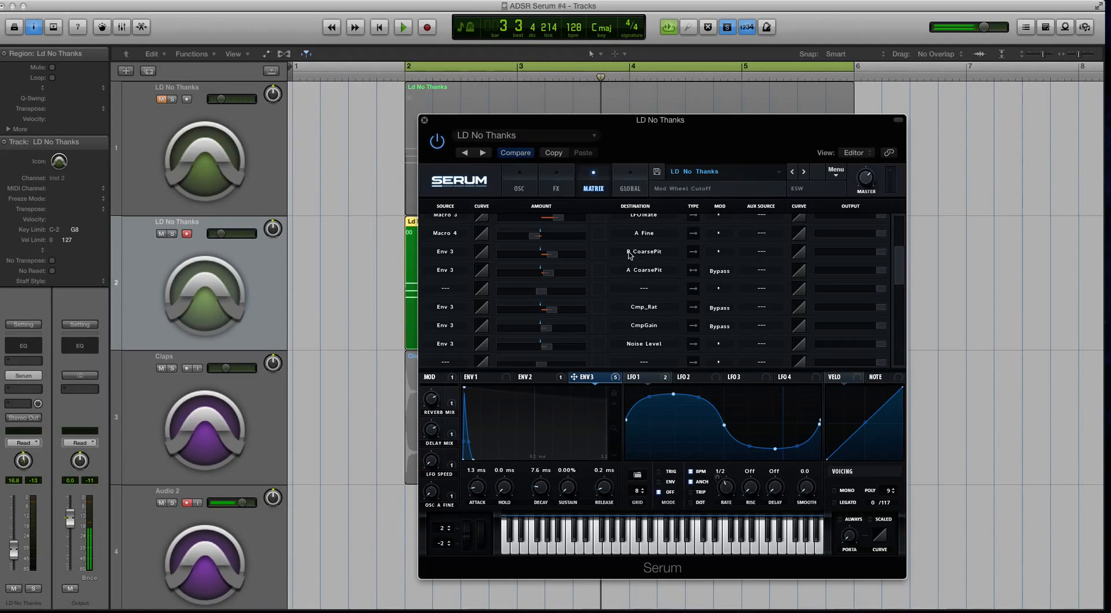
click(518, 184)
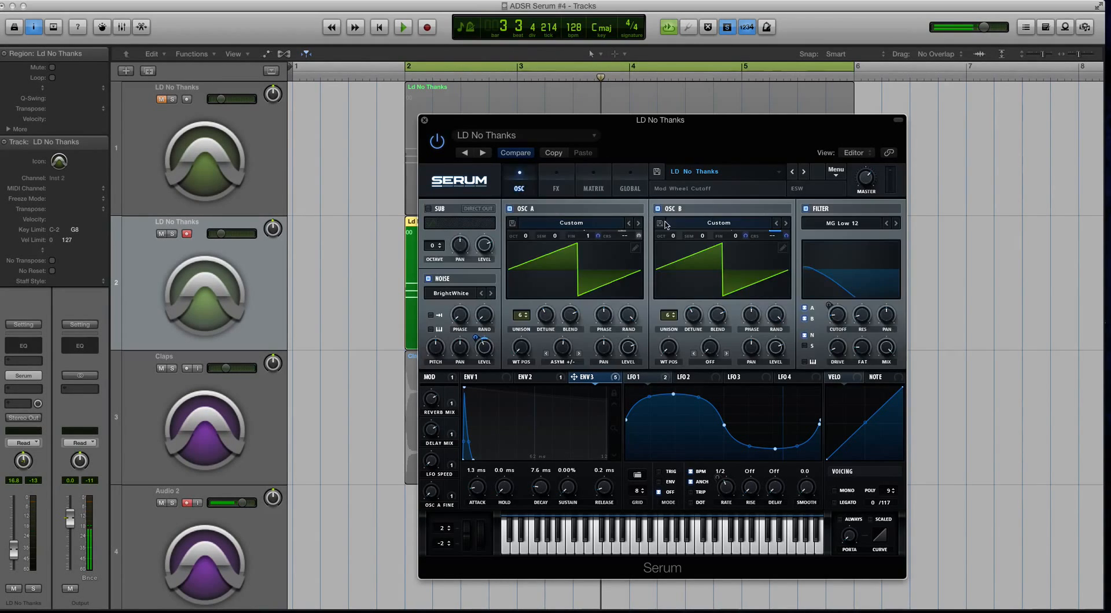
Set Env 3's modulation amount on oscillator B's coarse pitch to 30
click(592, 179)
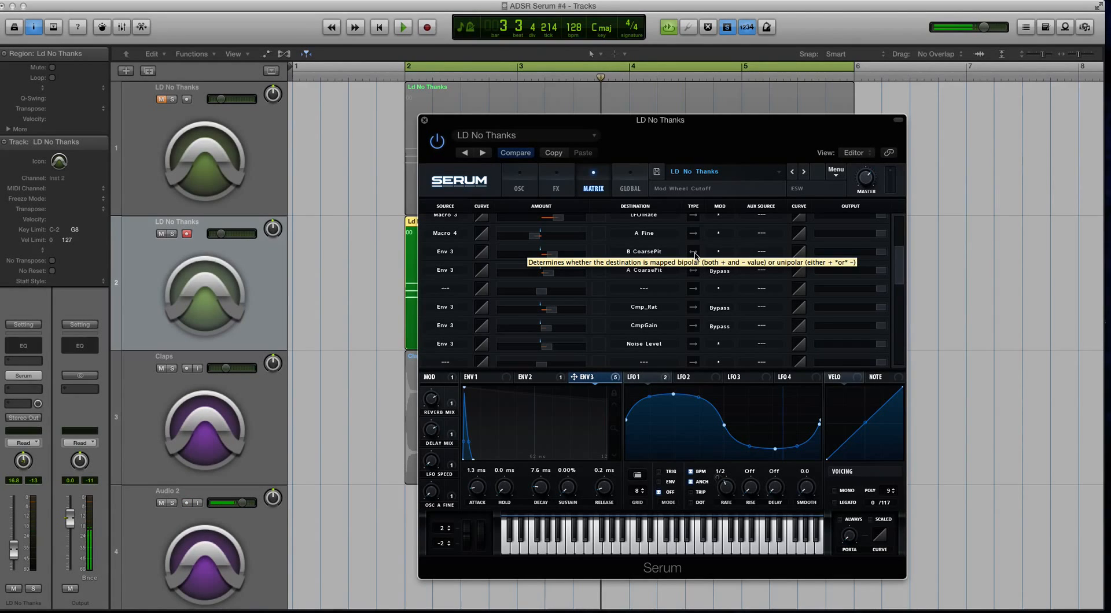
click(518, 181)
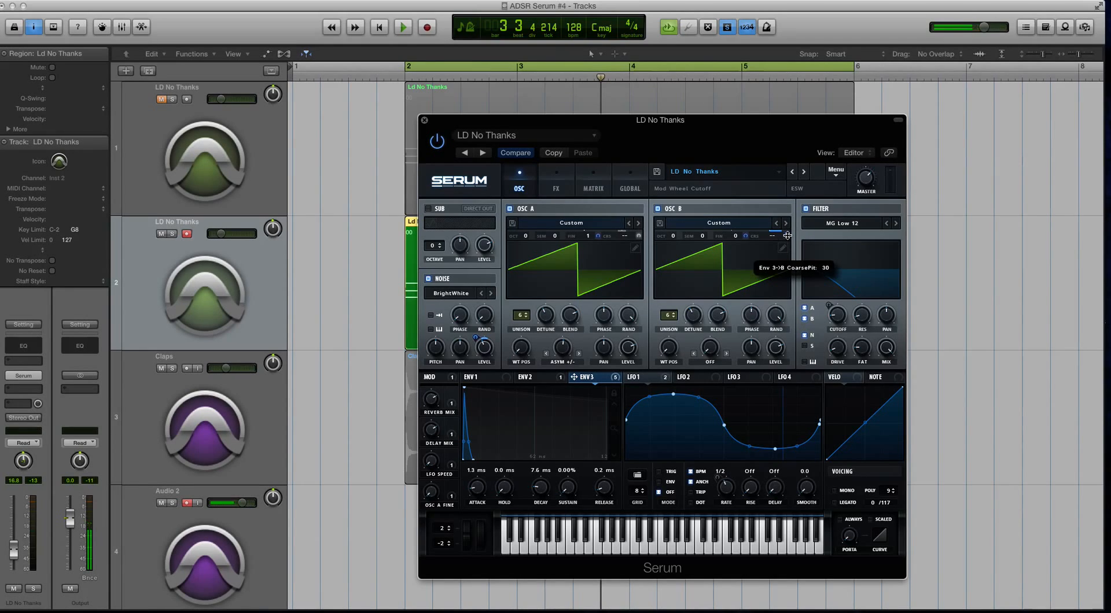
drag(786, 235, 786, 227)
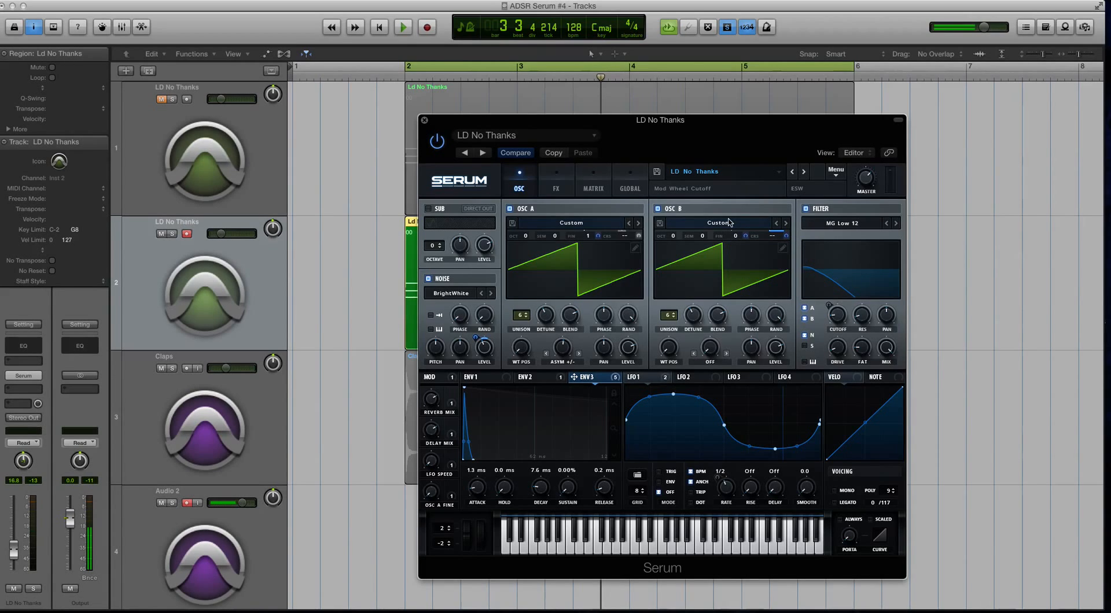
mouse_move(463, 451)
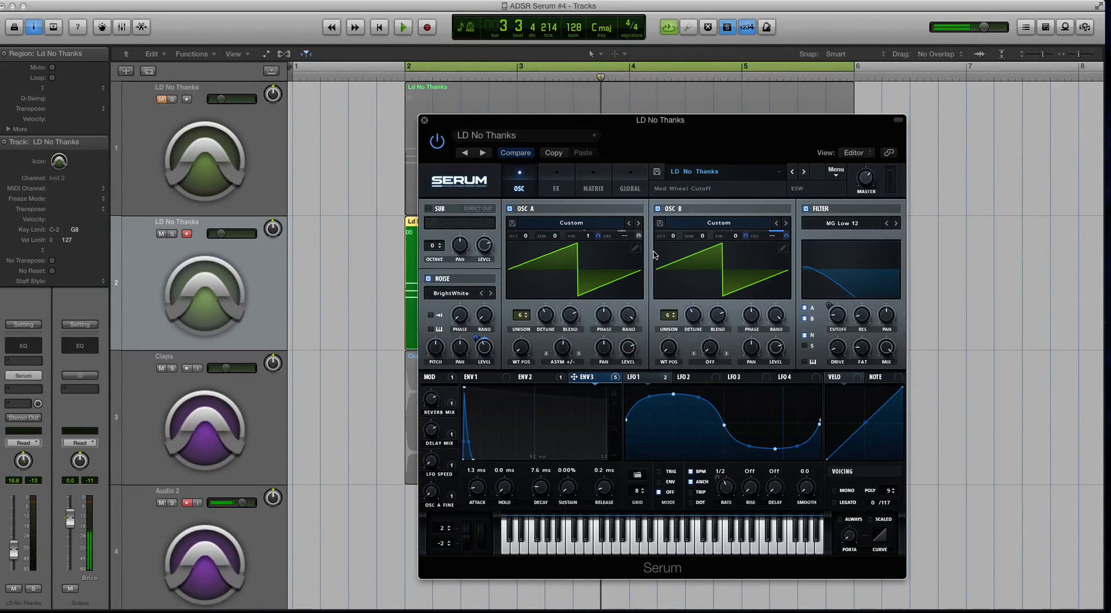
Start playback of the pattern to audition the Serum patch
click(402, 27)
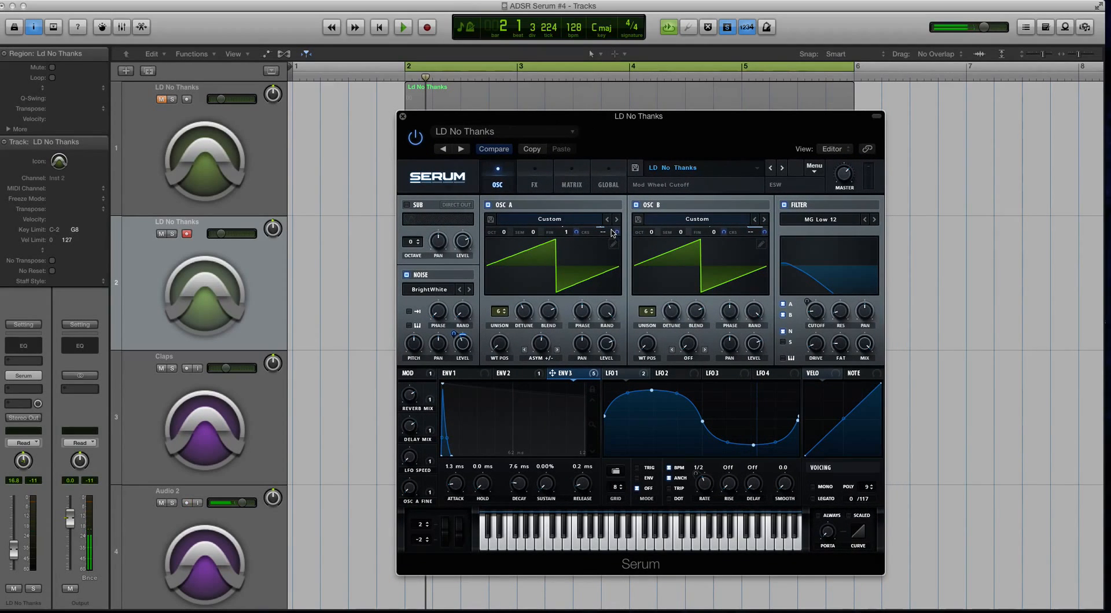
mouse_move(476, 117)
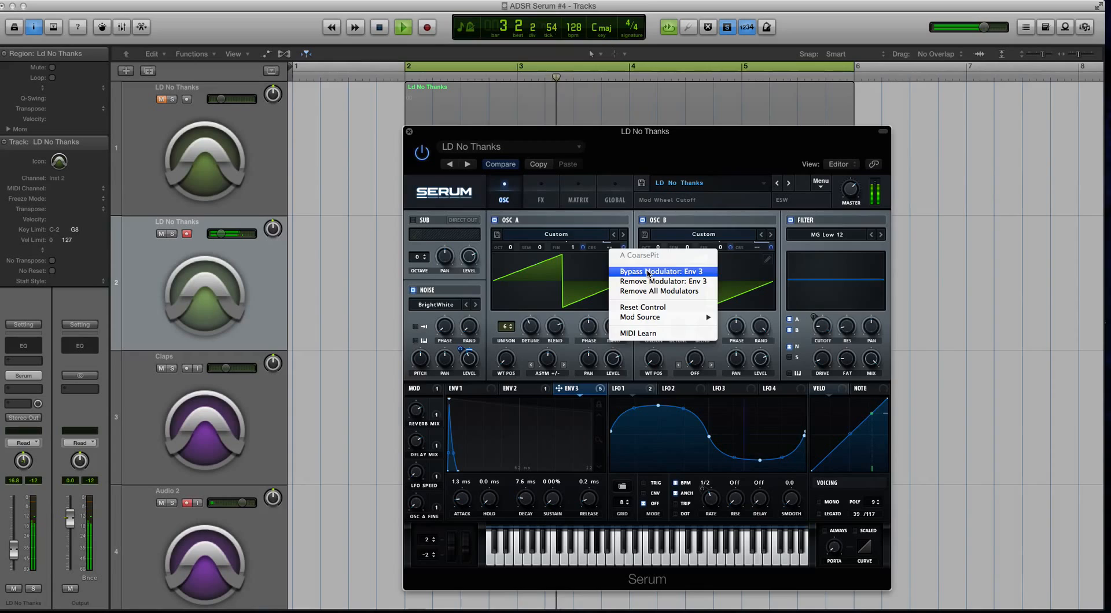
Un-bypass Env 3 on oscillator A's coarse pitch, audition, and browse matrix, global, FX pages
click(662, 271)
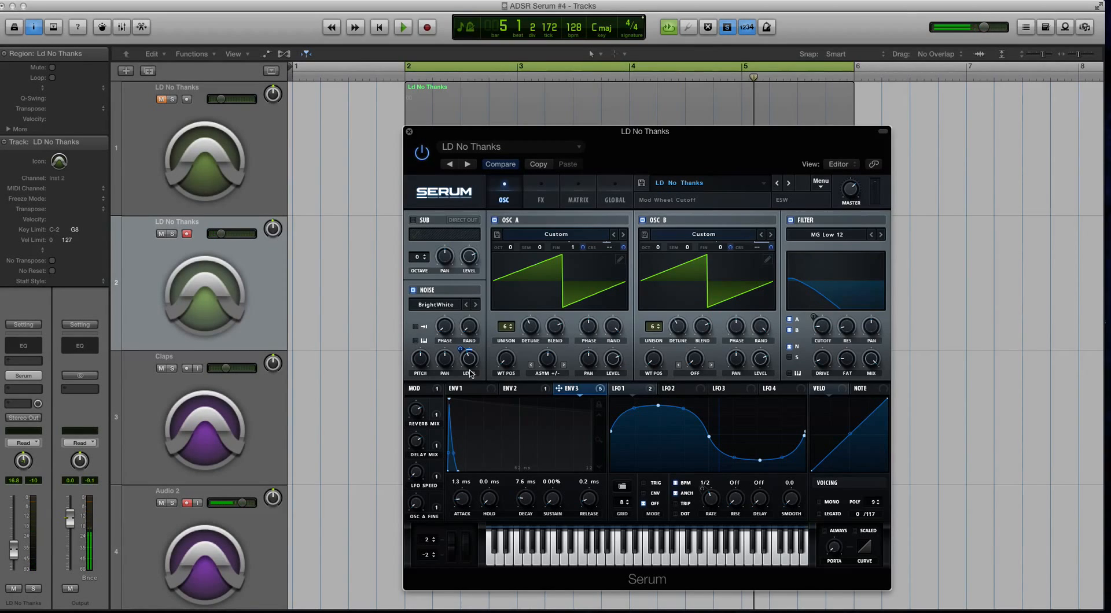
click(403, 26)
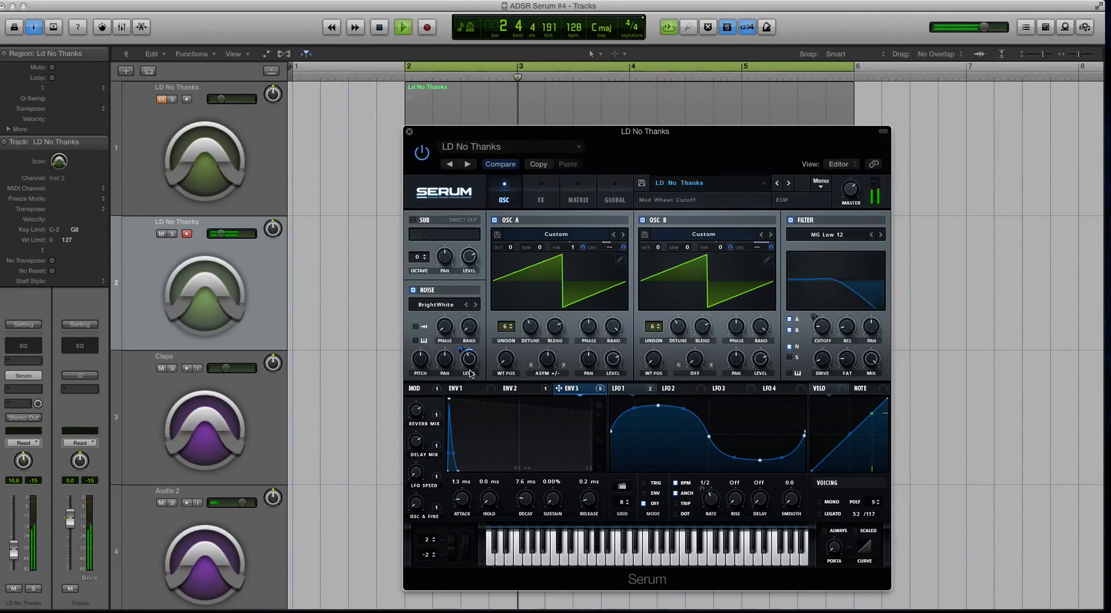
click(577, 200)
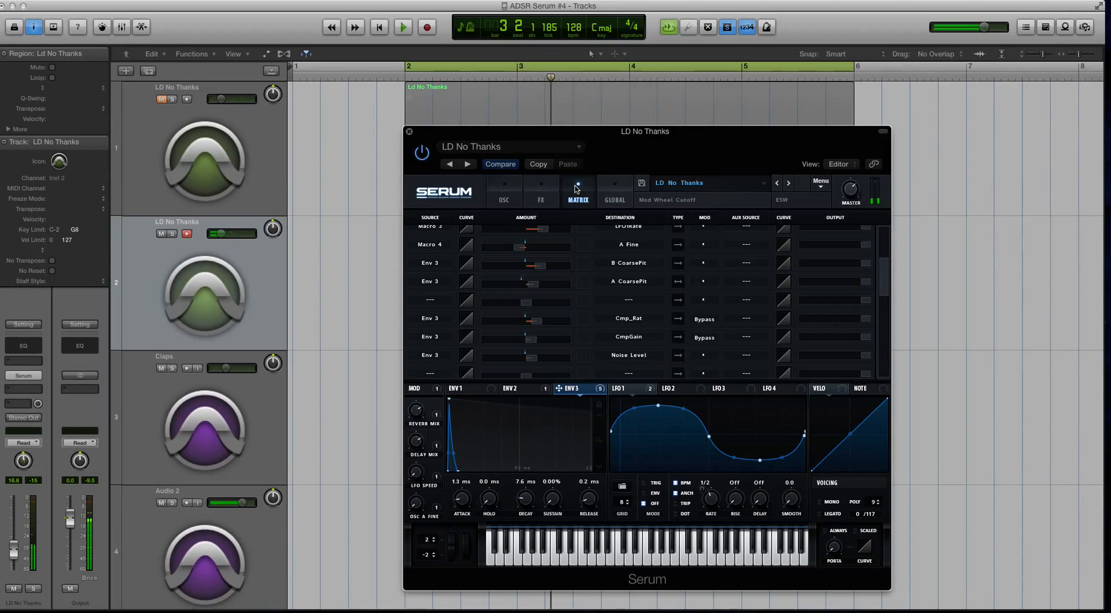
click(613, 195)
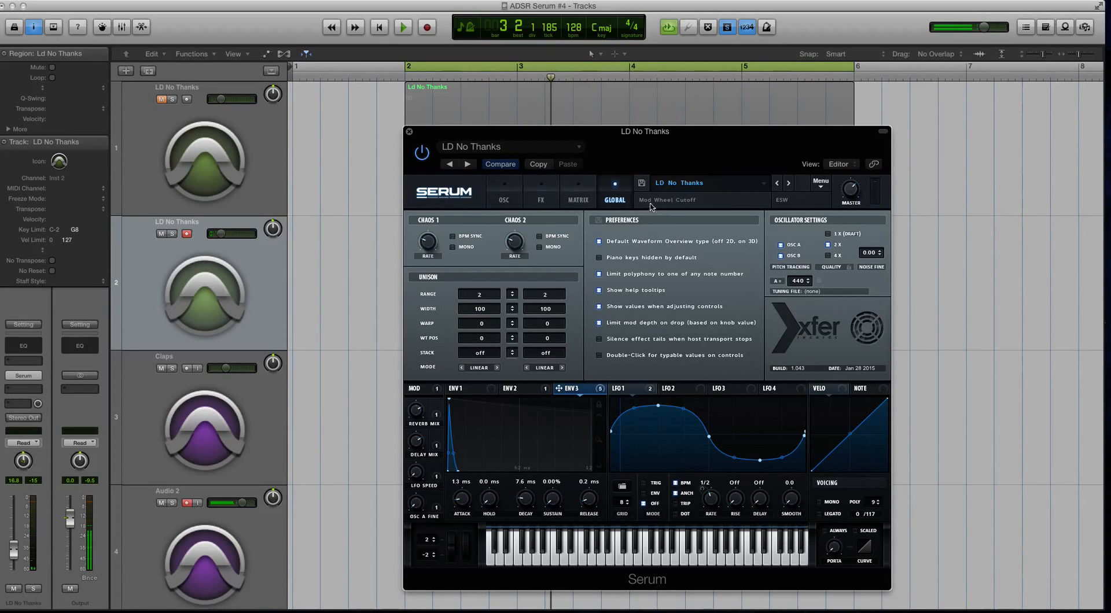
click(540, 190)
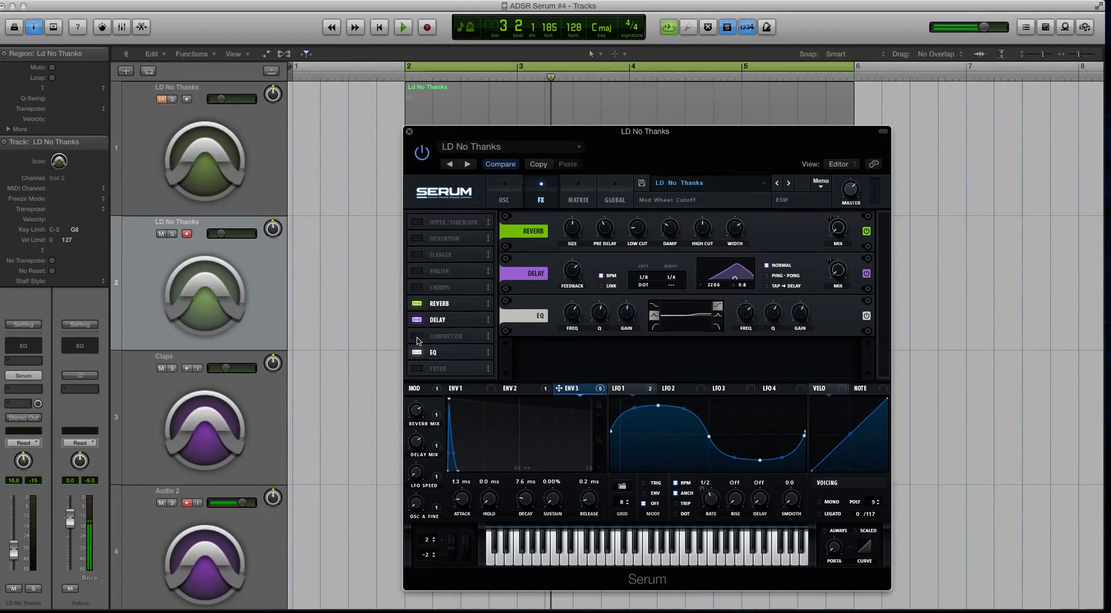
Enable the compressor in Serum's FX rack and open the track's empty insert slot
click(417, 339)
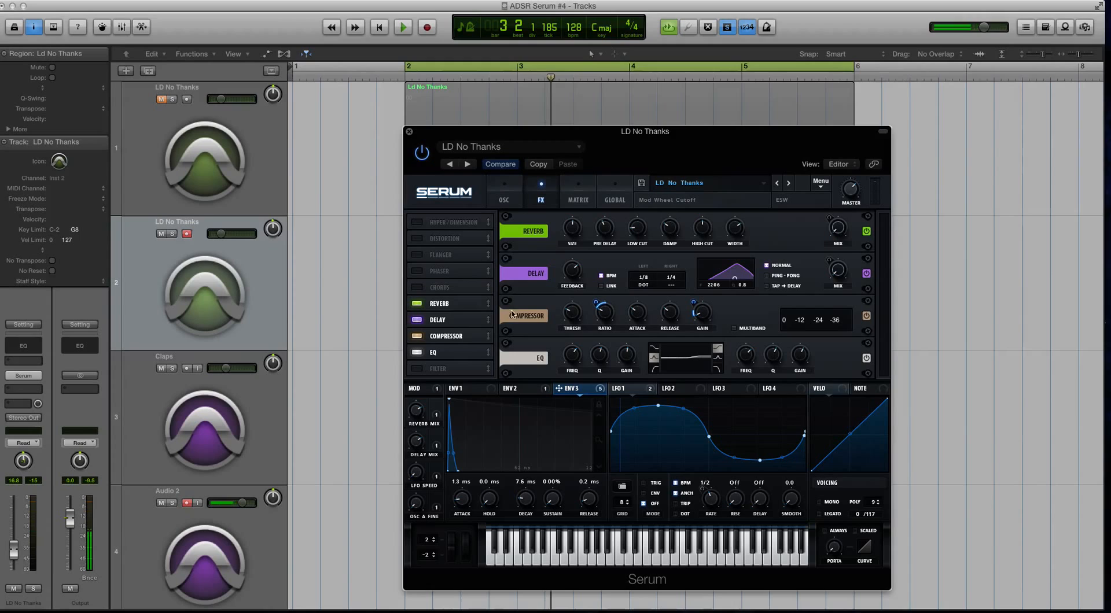
click(403, 27)
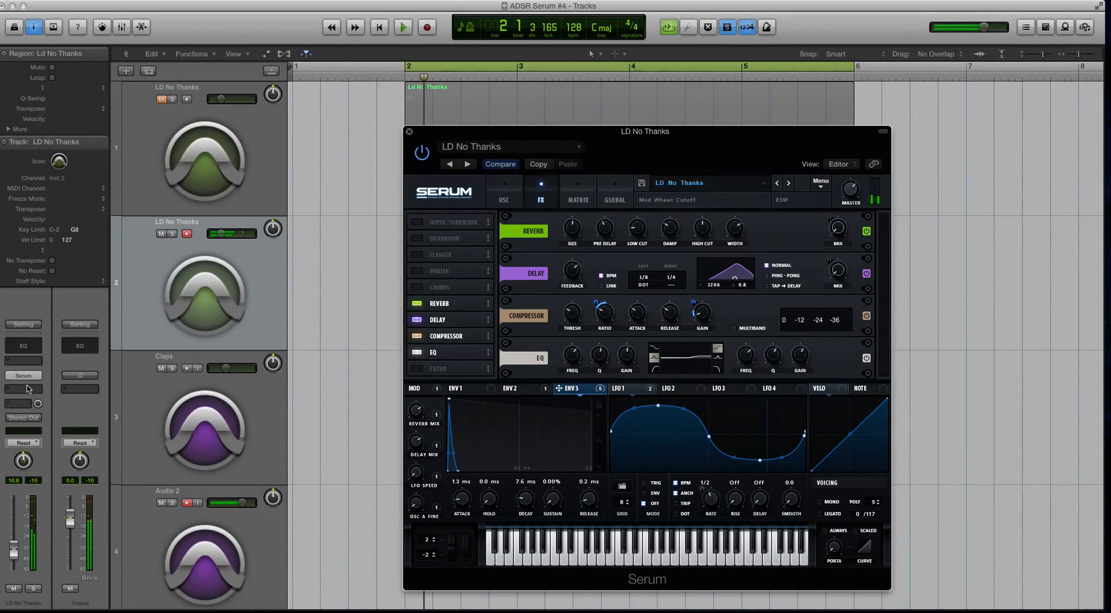
click(23, 375)
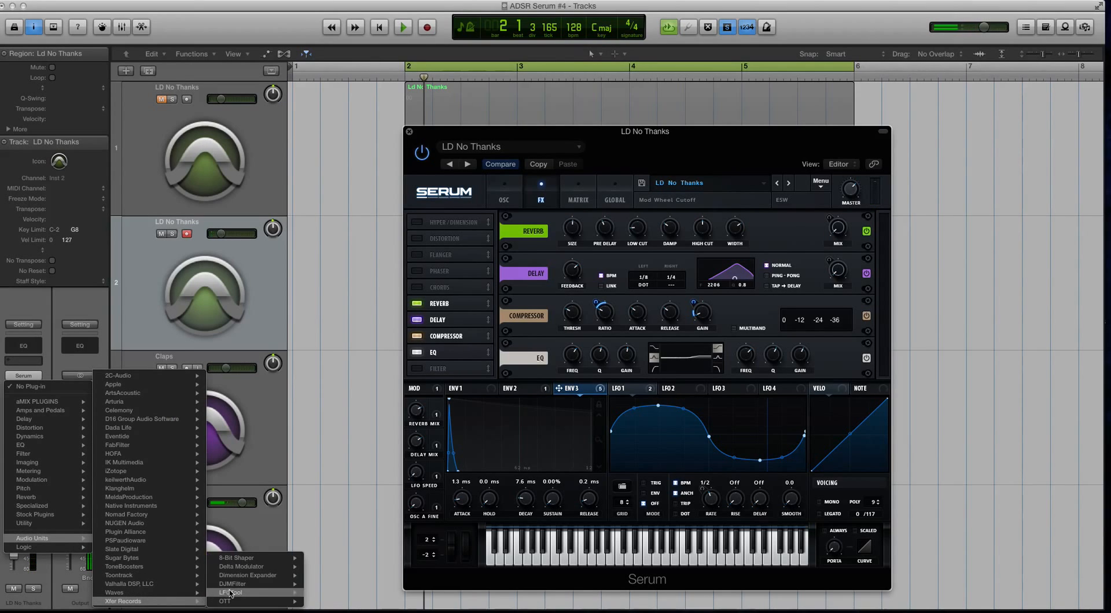
Insert Xfer LFOTool with the Sidechain-1 preset and close its window
click(231, 592)
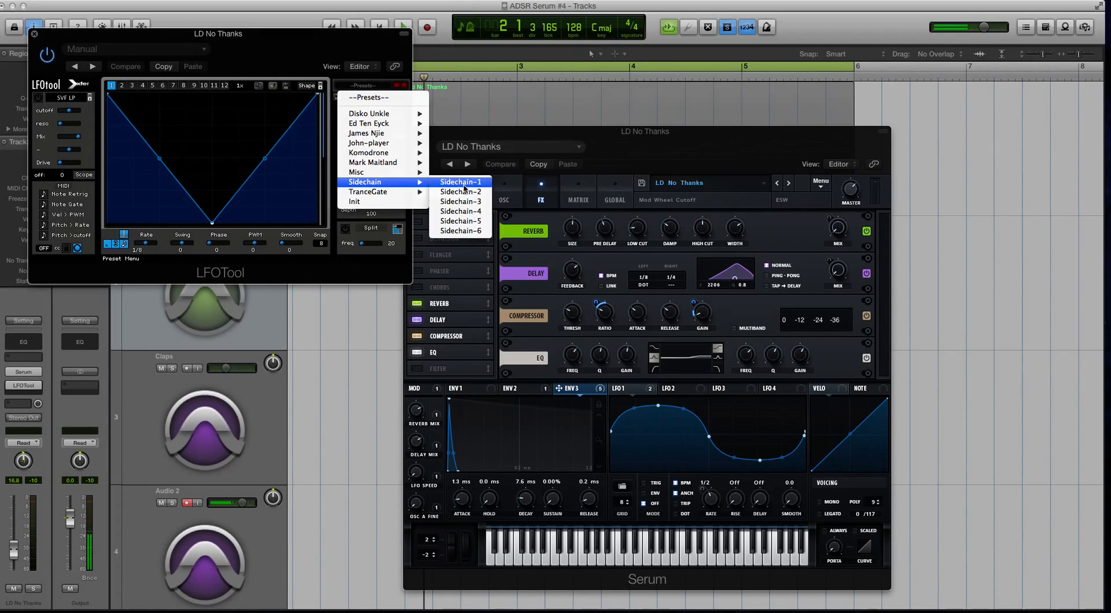
click(461, 182)
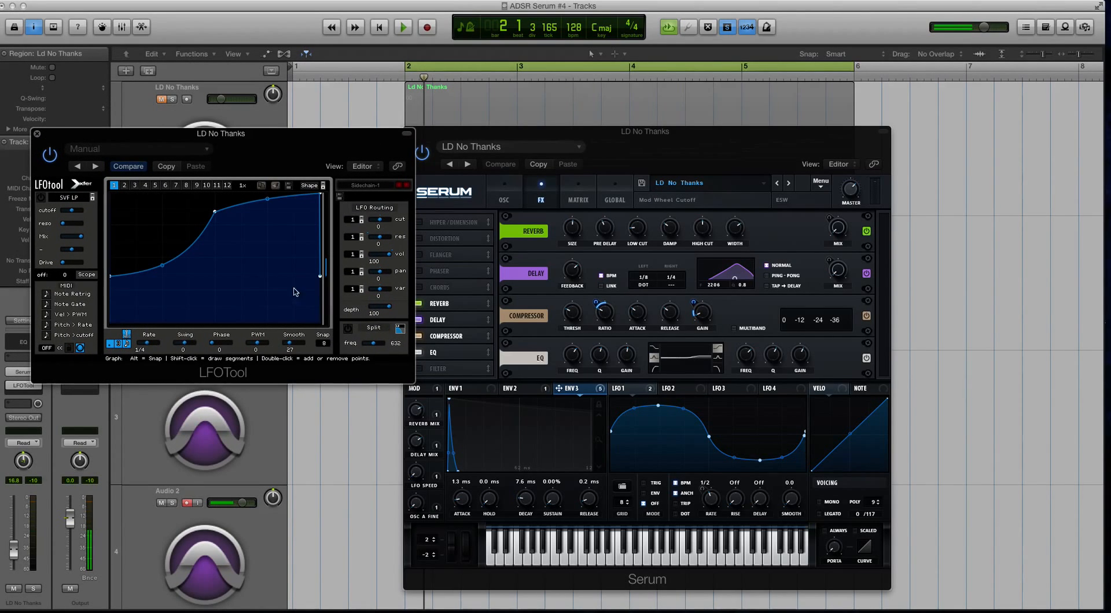
click(401, 26)
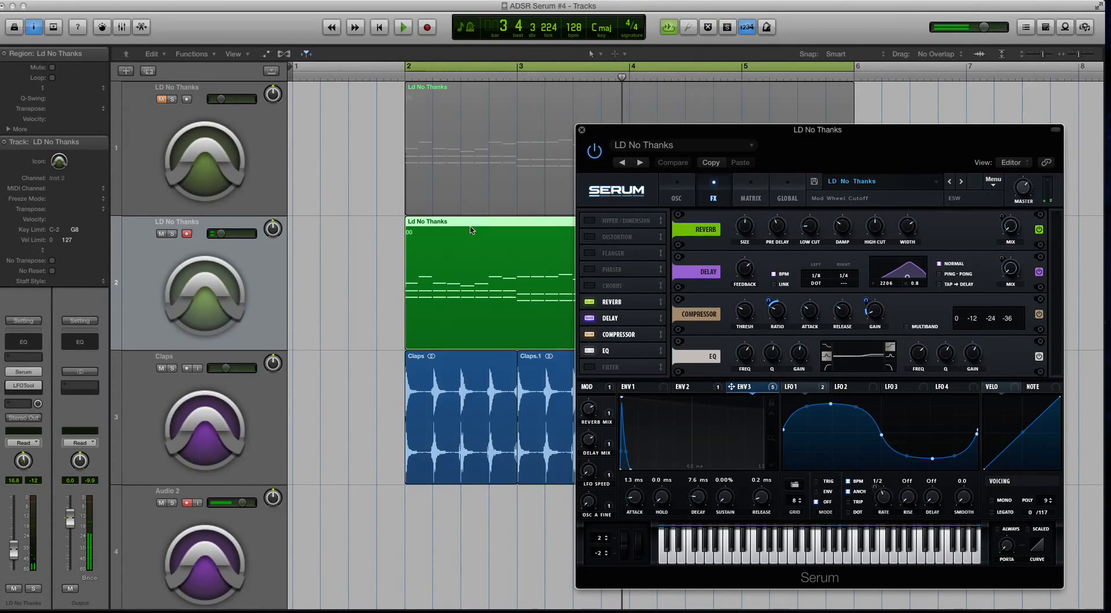
Focus the Serum window and return to its oscillator page
click(403, 27)
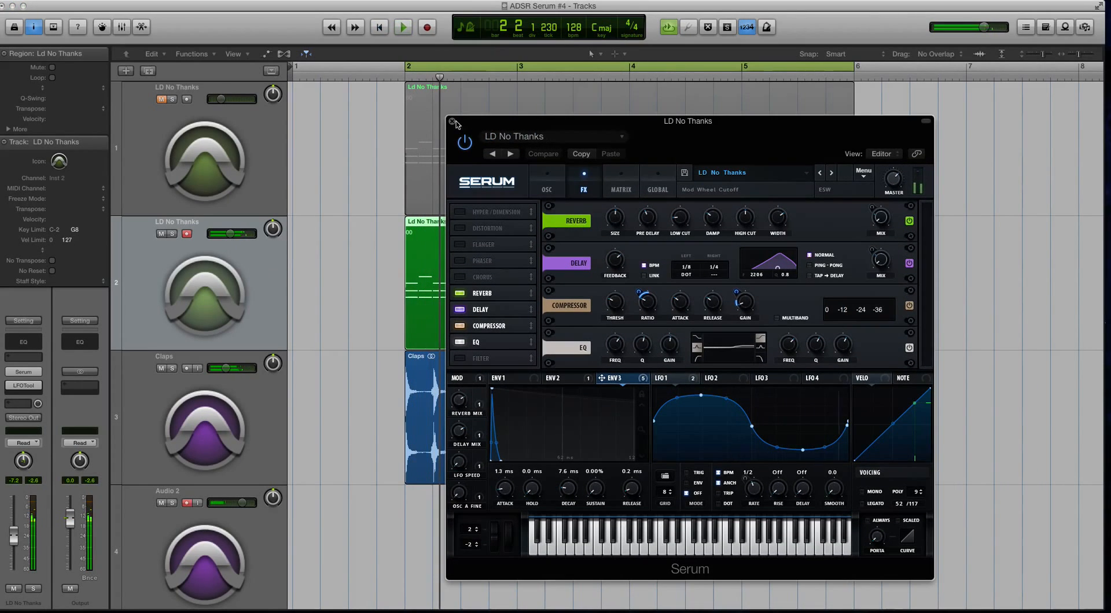
click(546, 182)
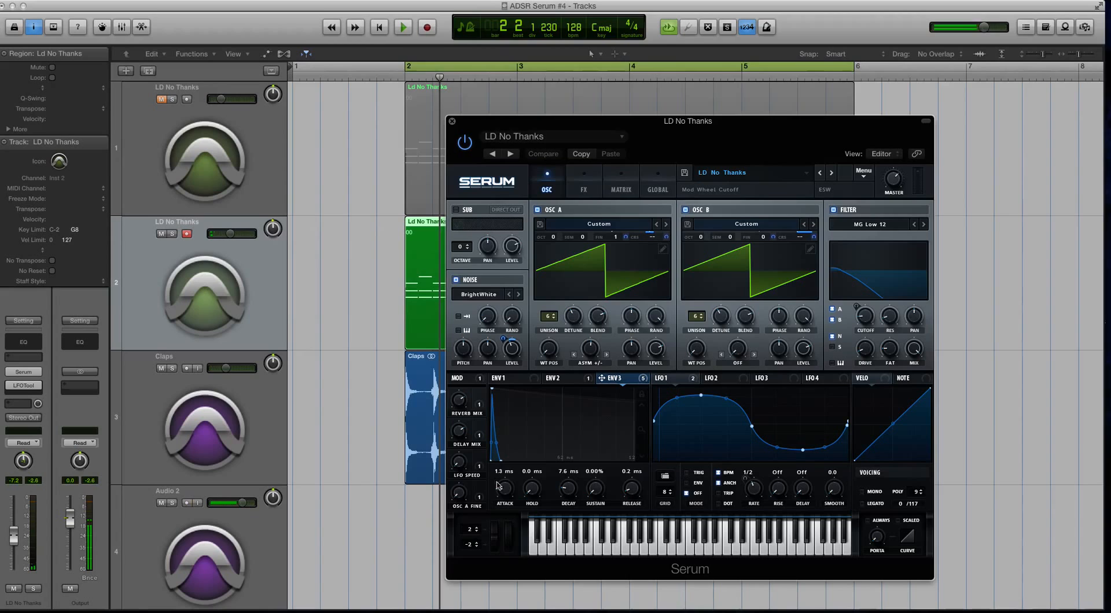
mouse_move(644, 352)
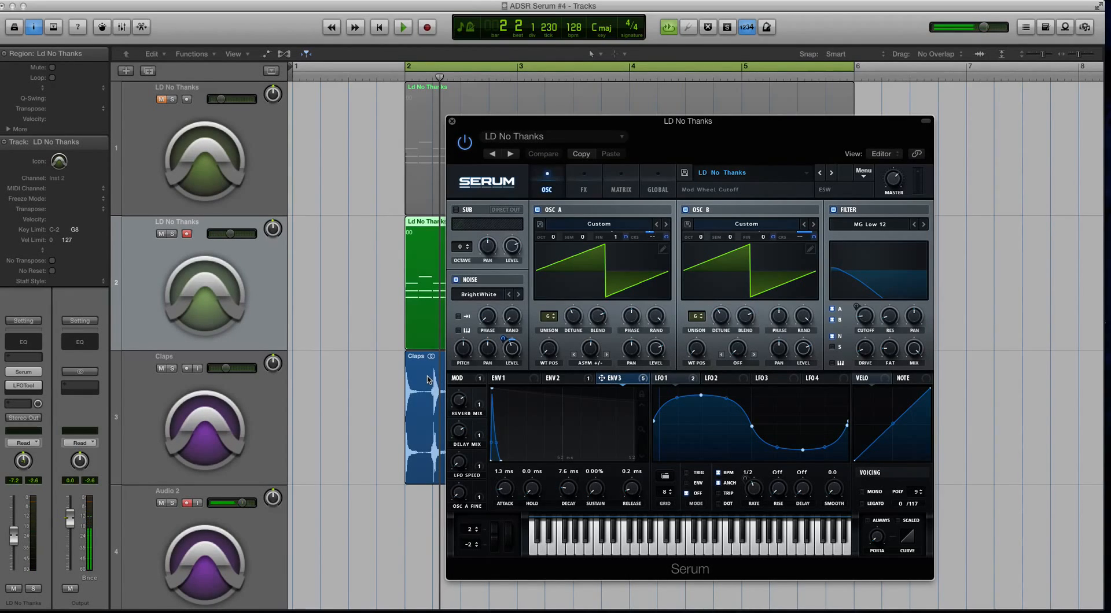
mouse_move(732, 378)
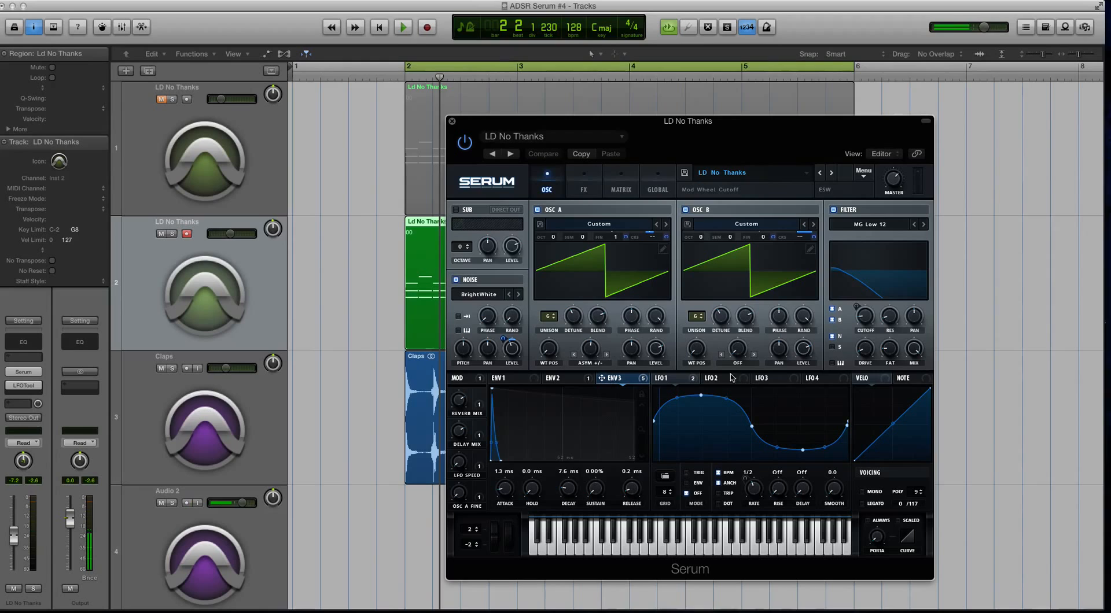
mouse_move(708, 297)
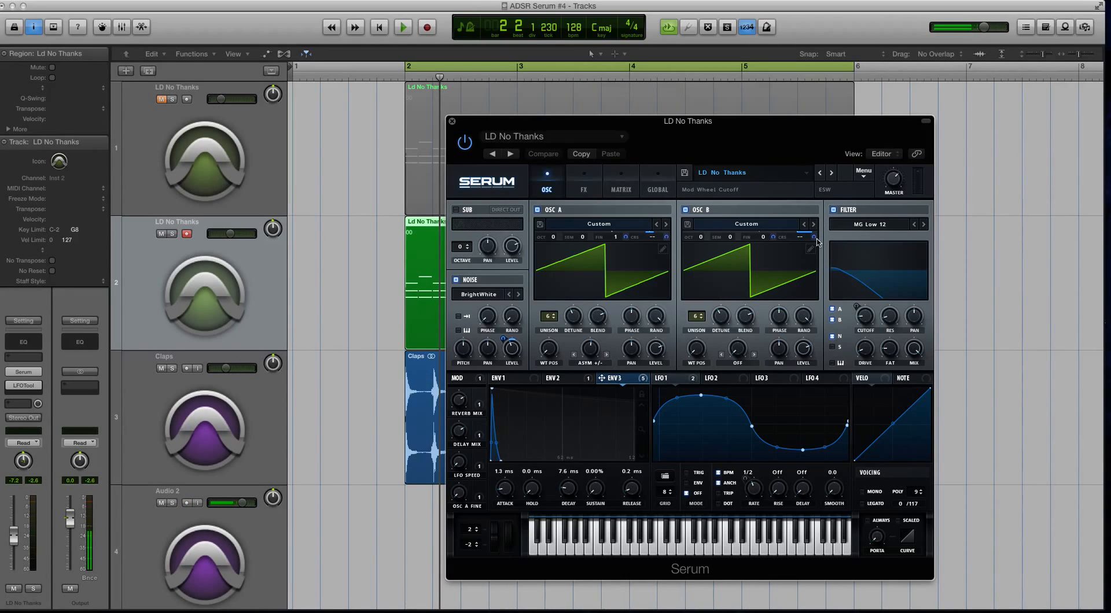
mouse_move(813, 236)
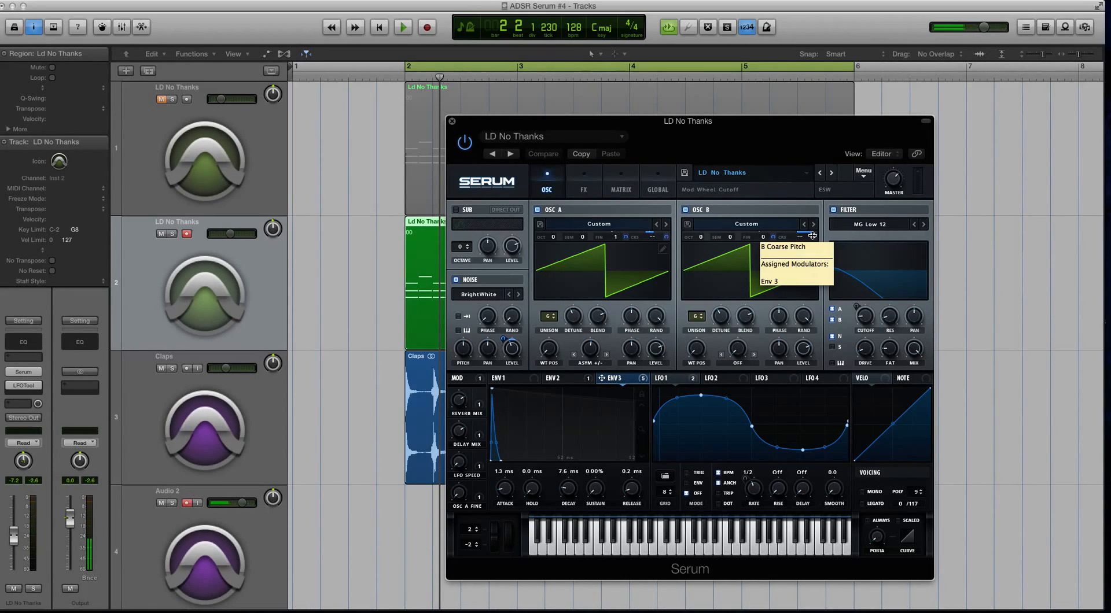
Browse Serum's matrix and global pages, ending on the effects rack
click(619, 186)
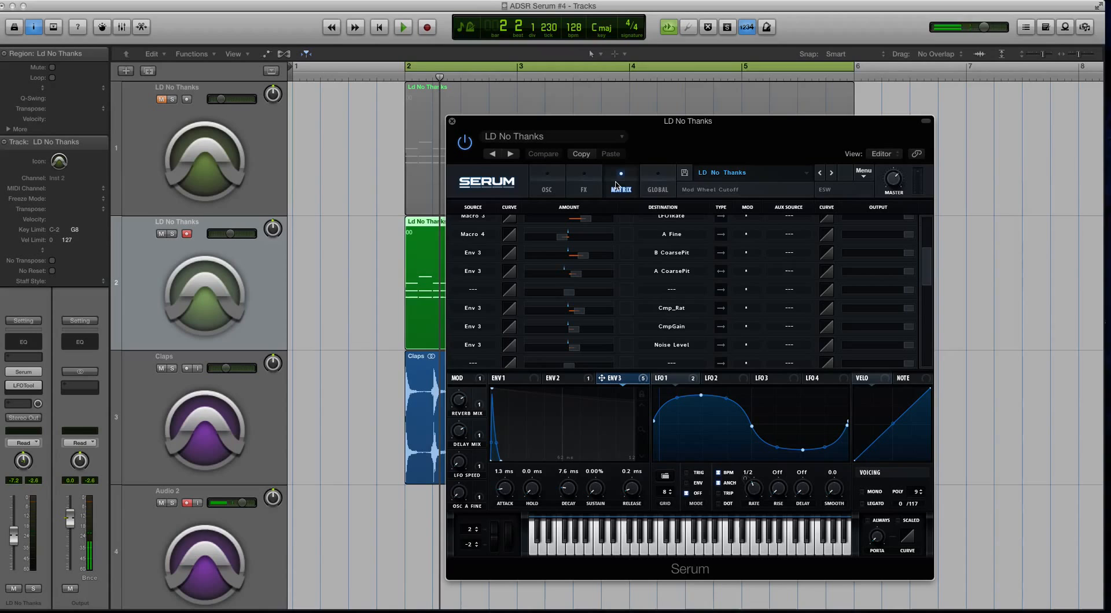
click(656, 181)
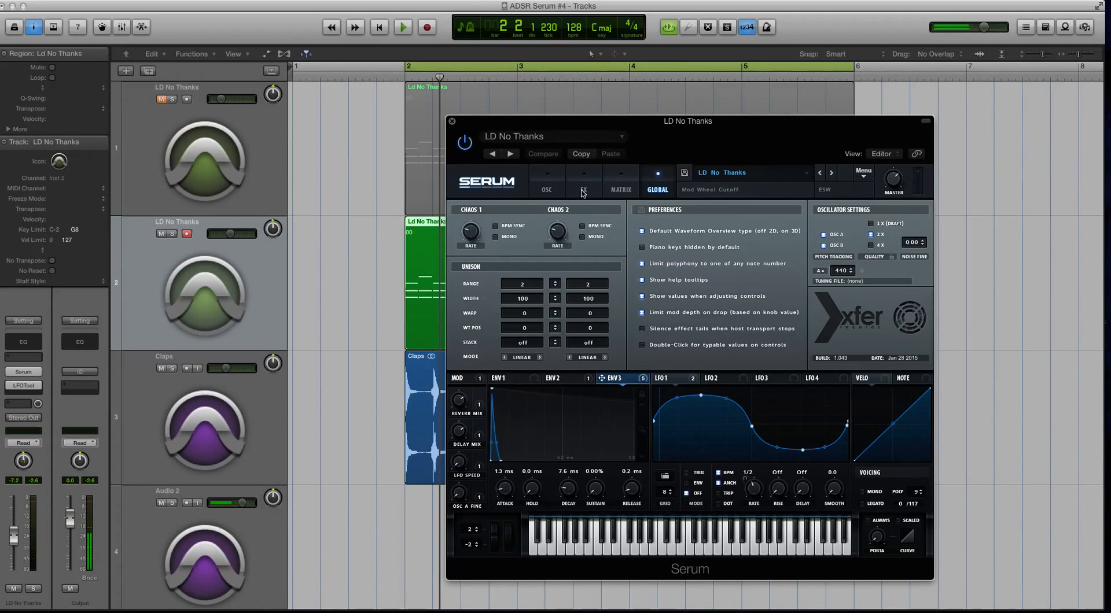
click(583, 189)
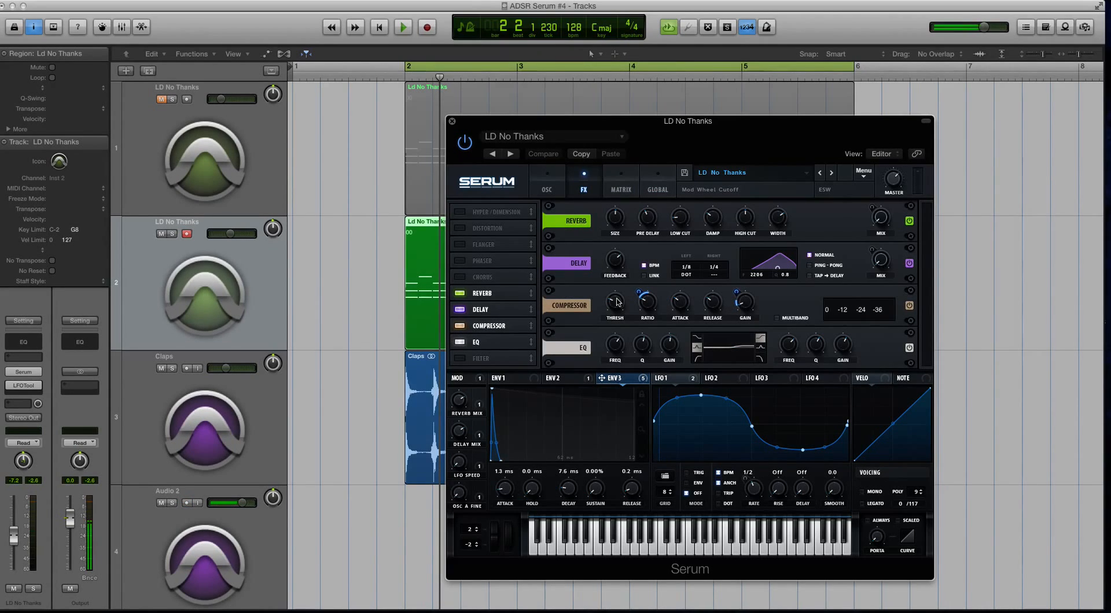